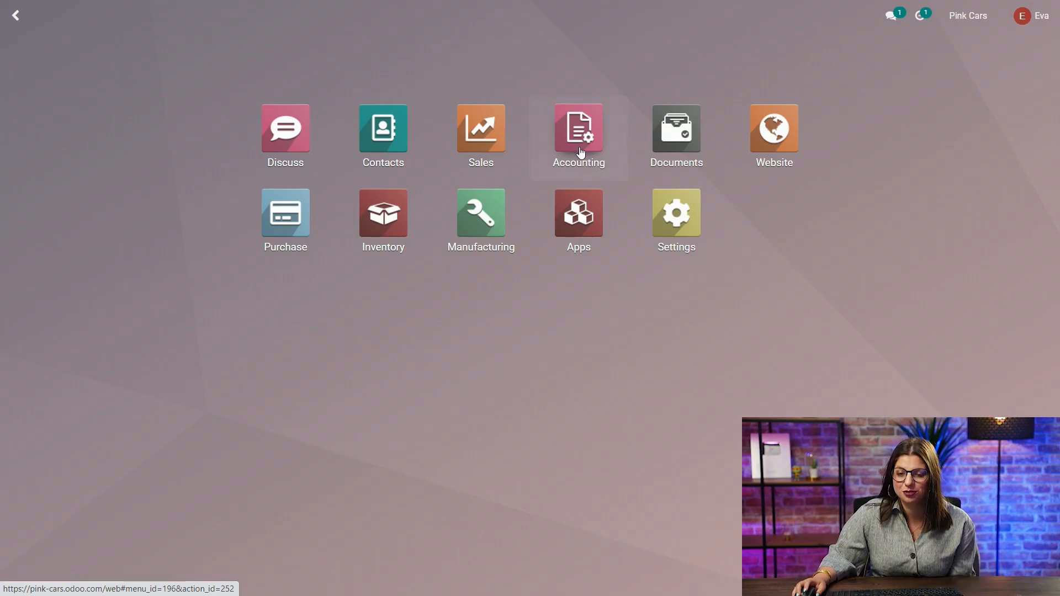
# Step: Open the Accounting app to reach the dashboard with the Bank, ING and Cash journals
pyautogui.click(578, 128)
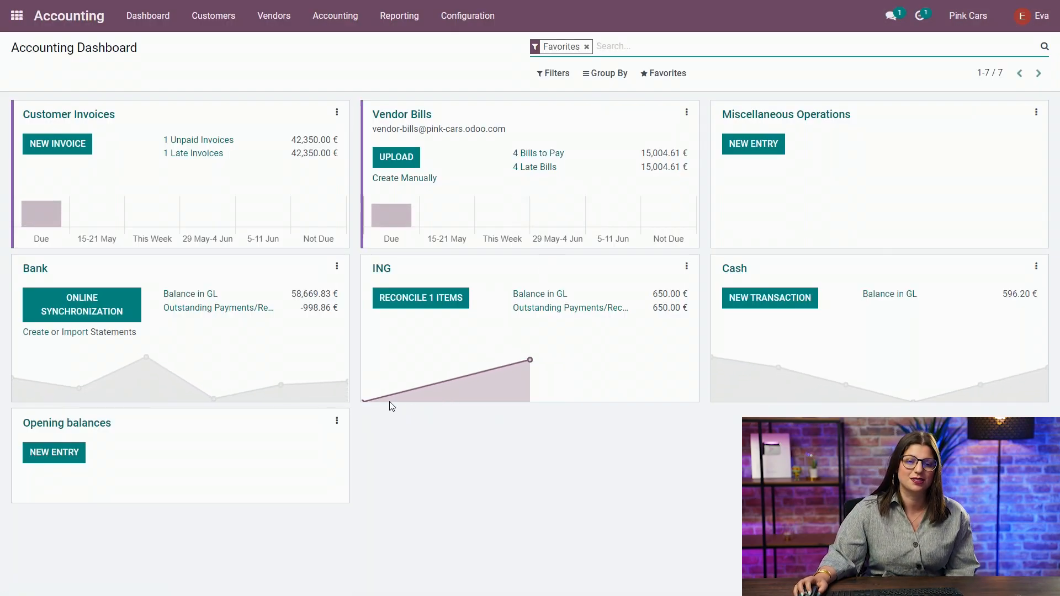
pyautogui.moveTo(214, 397)
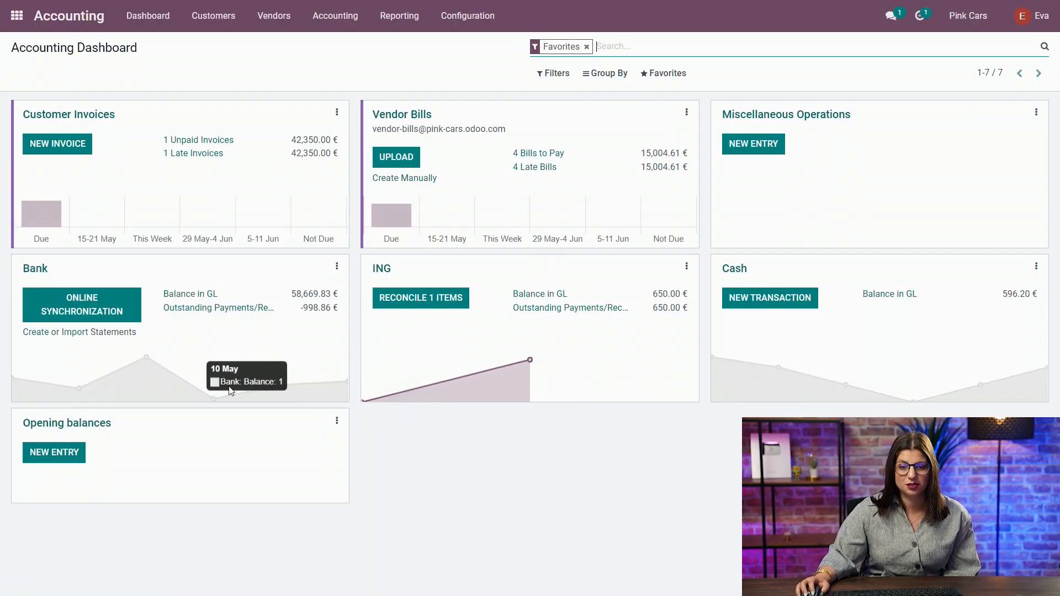
pyautogui.moveTo(163, 329)
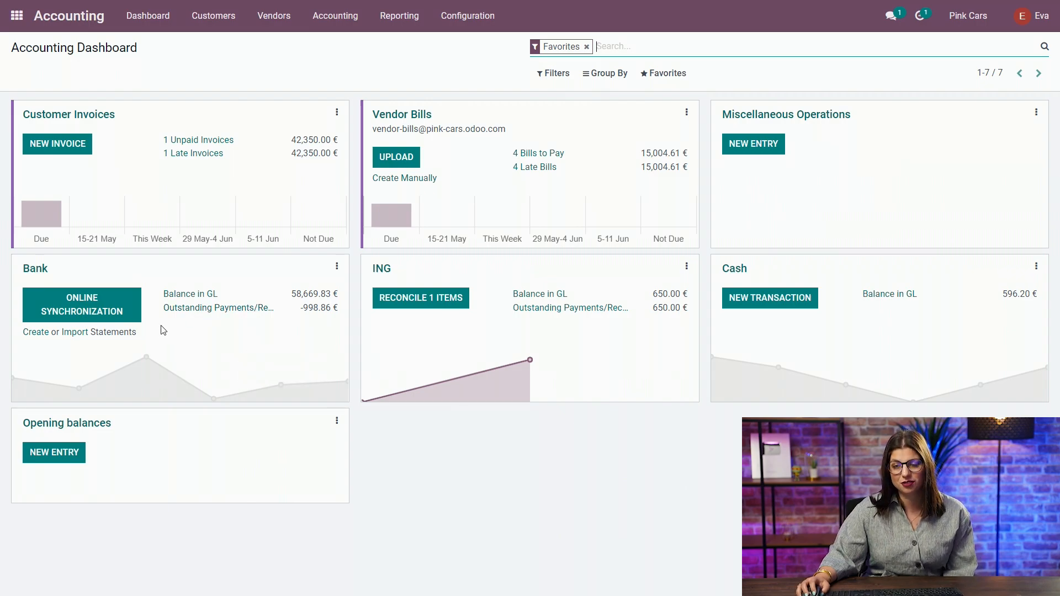
pyautogui.moveTo(157, 336)
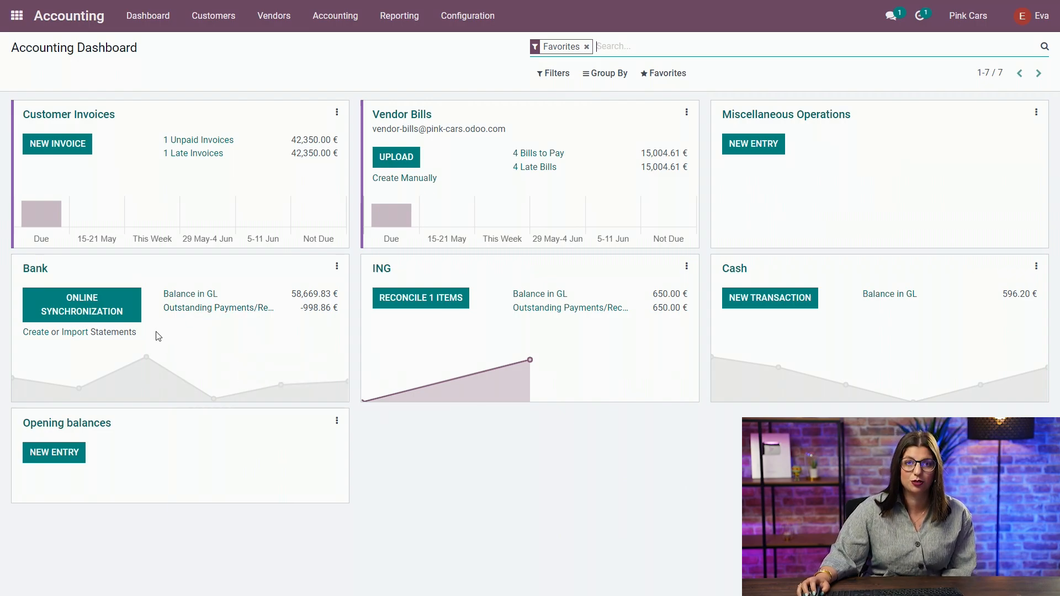
pyautogui.moveTo(170, 316)
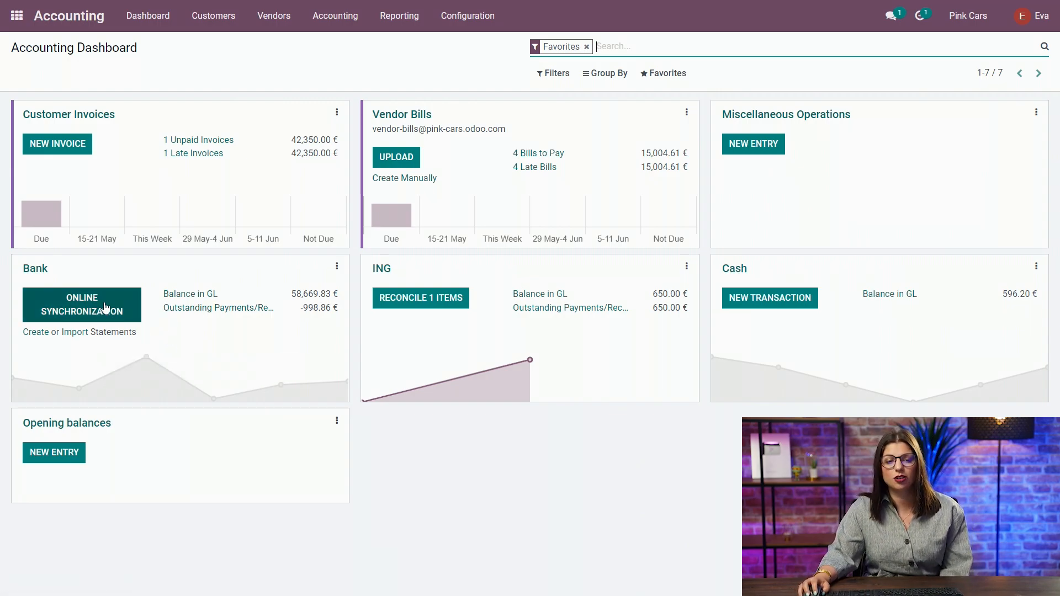
# Step: Start Online Synchronization on the Bank journal and pick Belfius (Sandbox) from the worldwide list
pyautogui.click(82, 305)
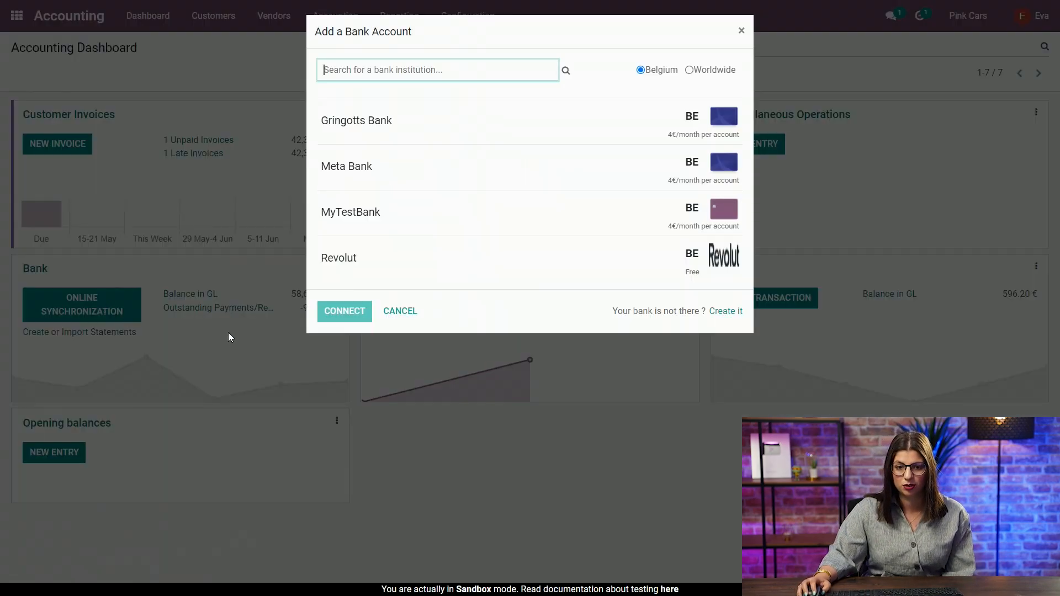
pyautogui.moveTo(618, 150)
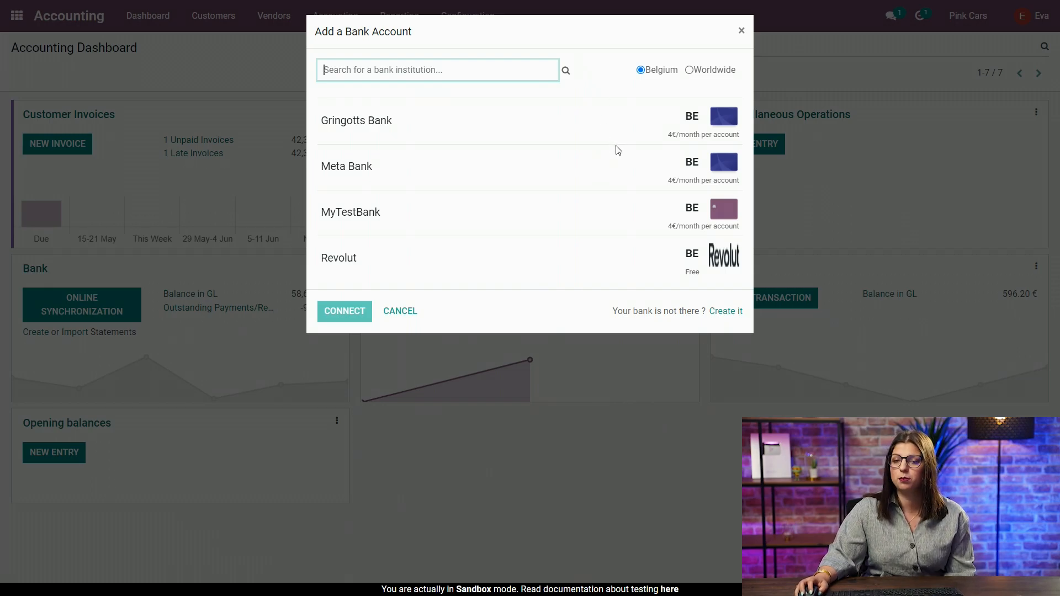
pyautogui.moveTo(578, 130)
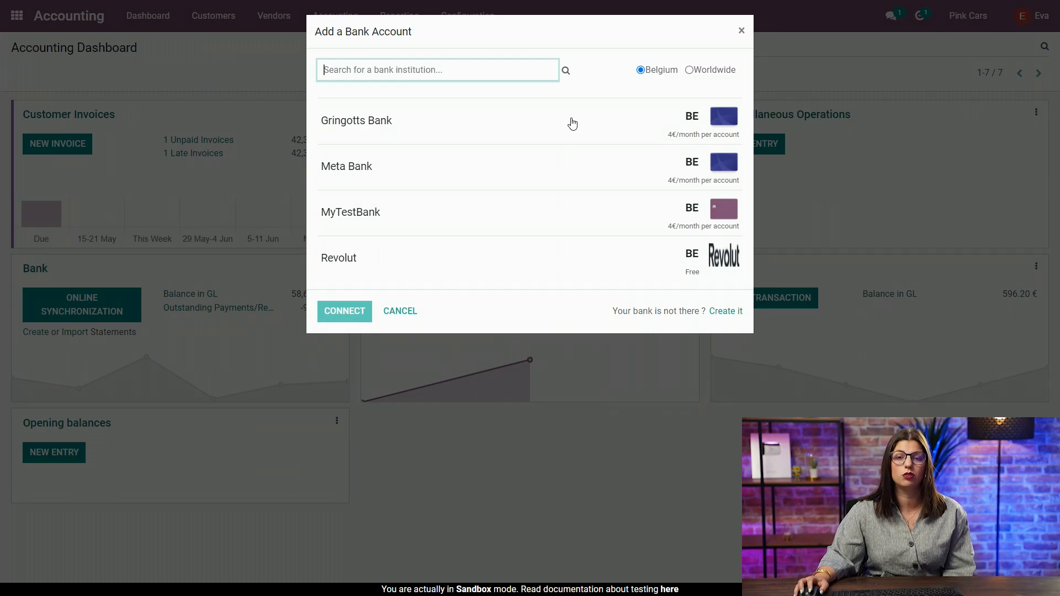
pyautogui.moveTo(622, 110)
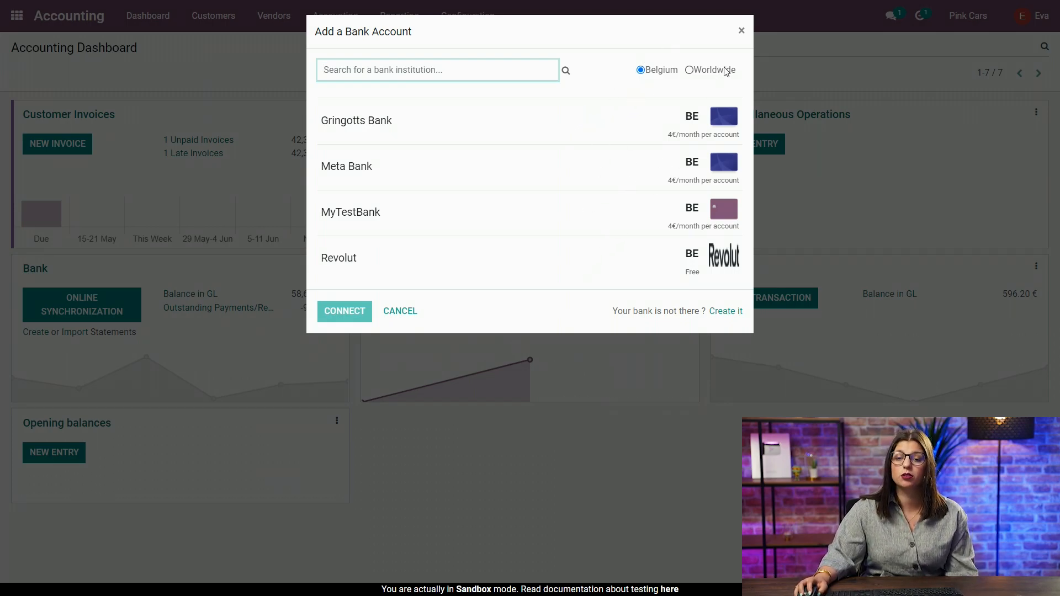
pyautogui.click(678, 70)
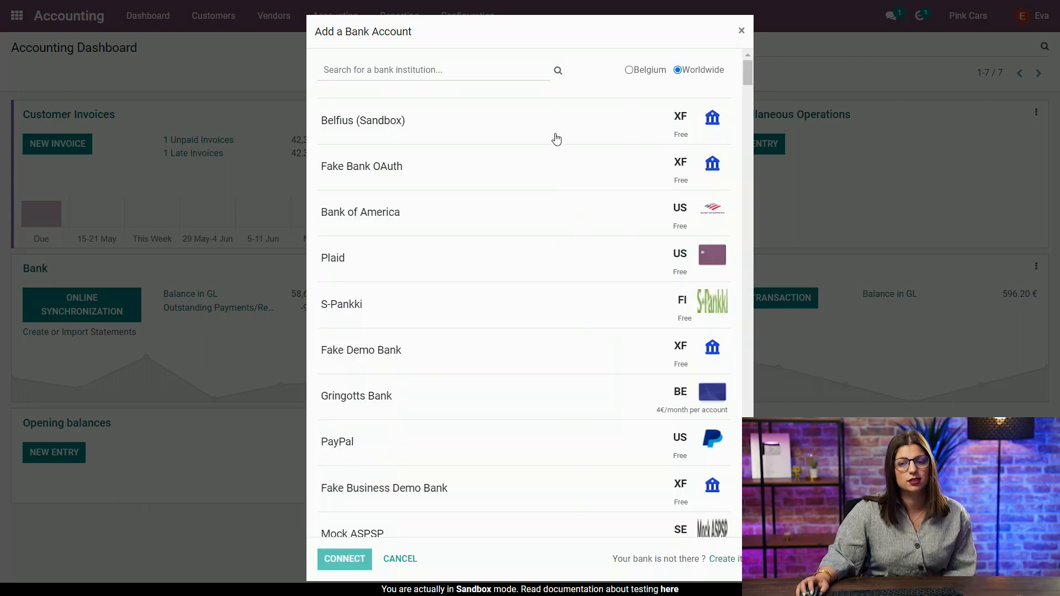
pyautogui.moveTo(546, 161)
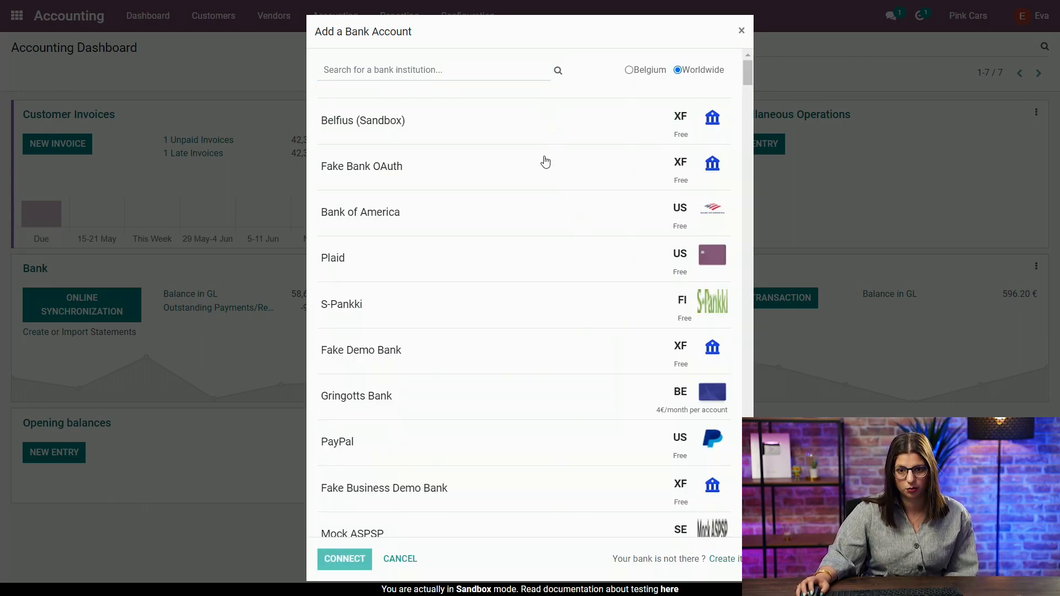
pyautogui.moveTo(524, 171)
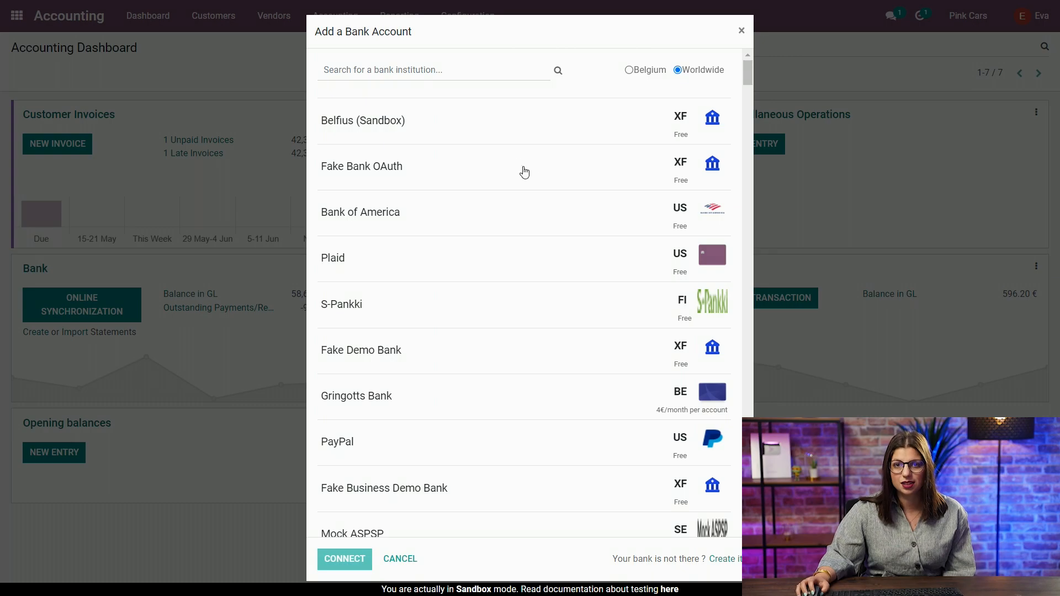
pyautogui.click(628, 69)
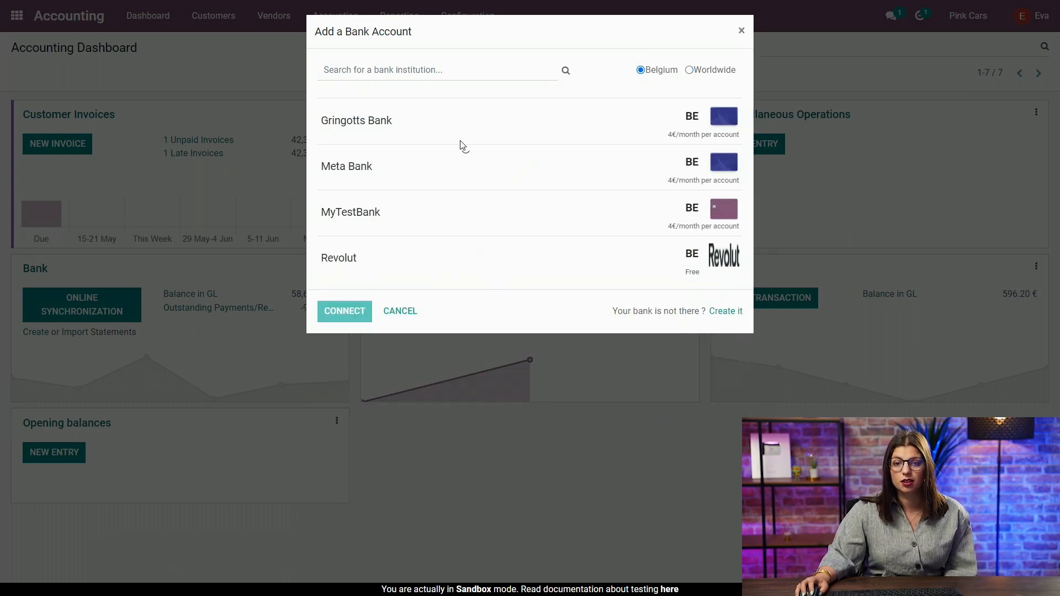
pyautogui.moveTo(711, 71)
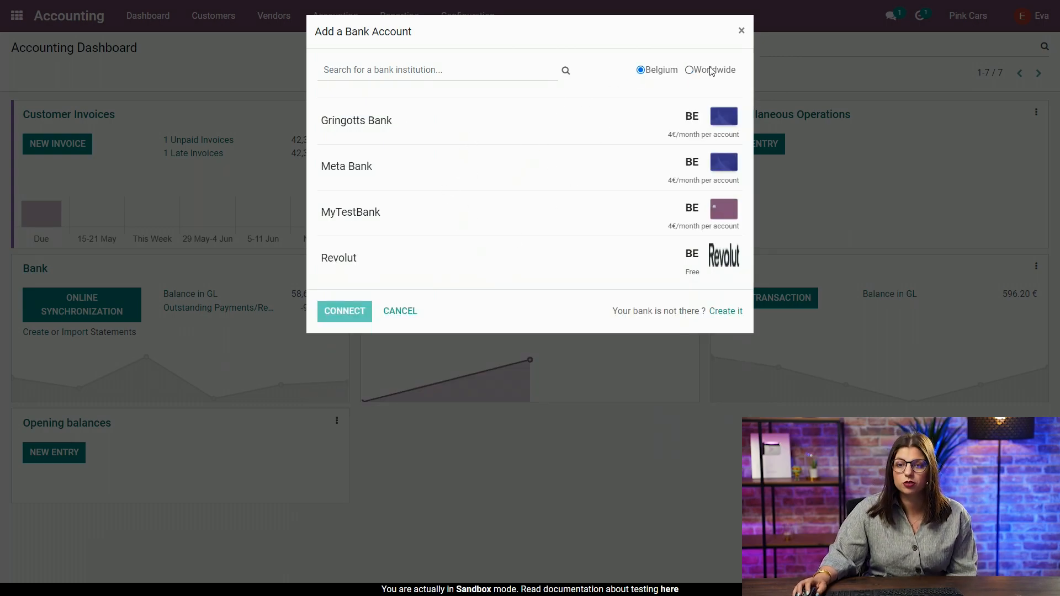
pyautogui.click(687, 70)
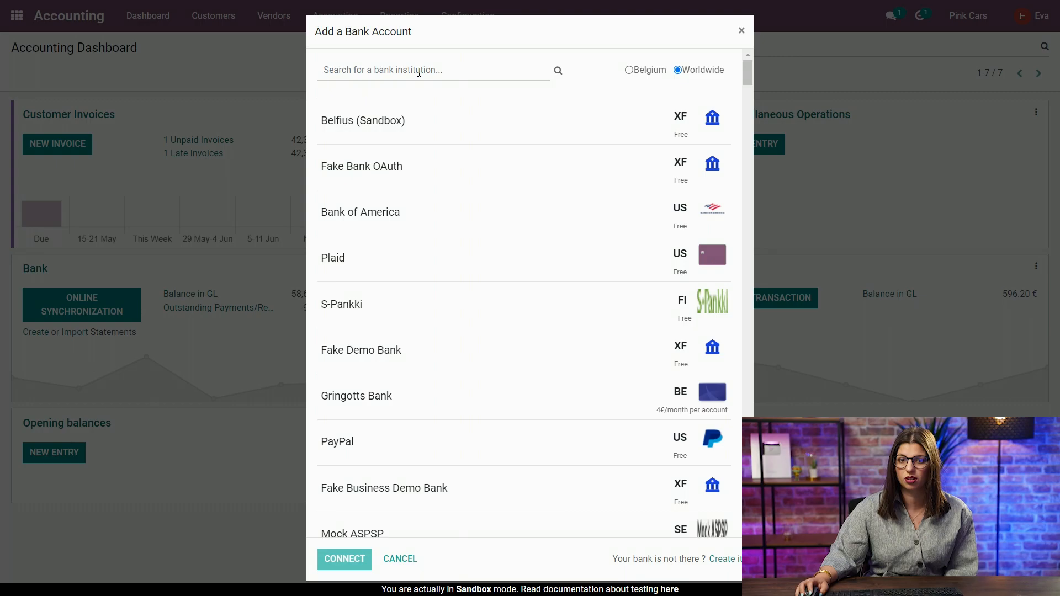
pyautogui.click(433, 70)
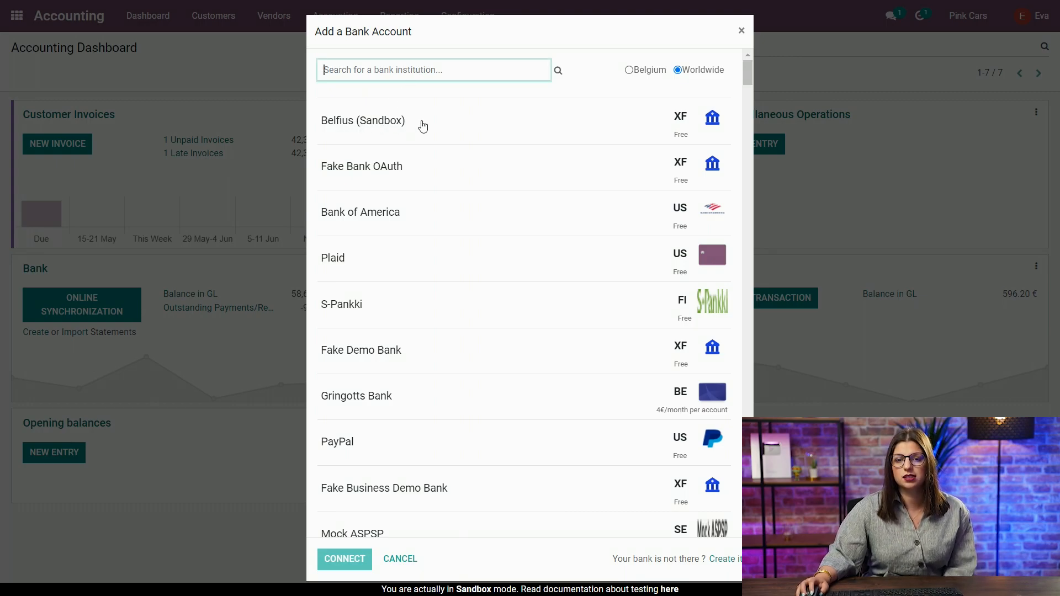
pyautogui.moveTo(382, 124)
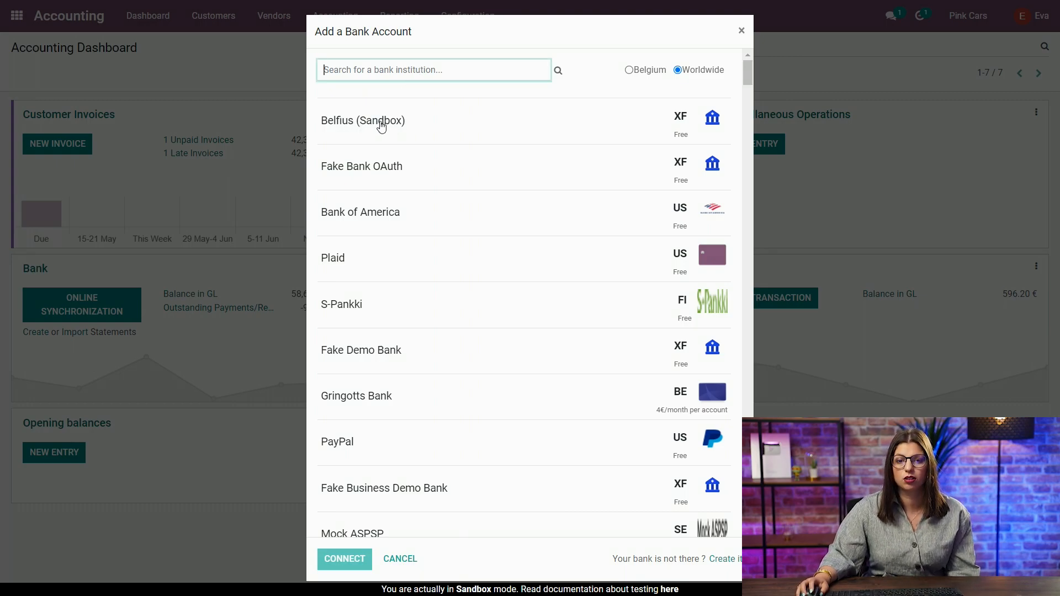
pyautogui.click(380, 120)
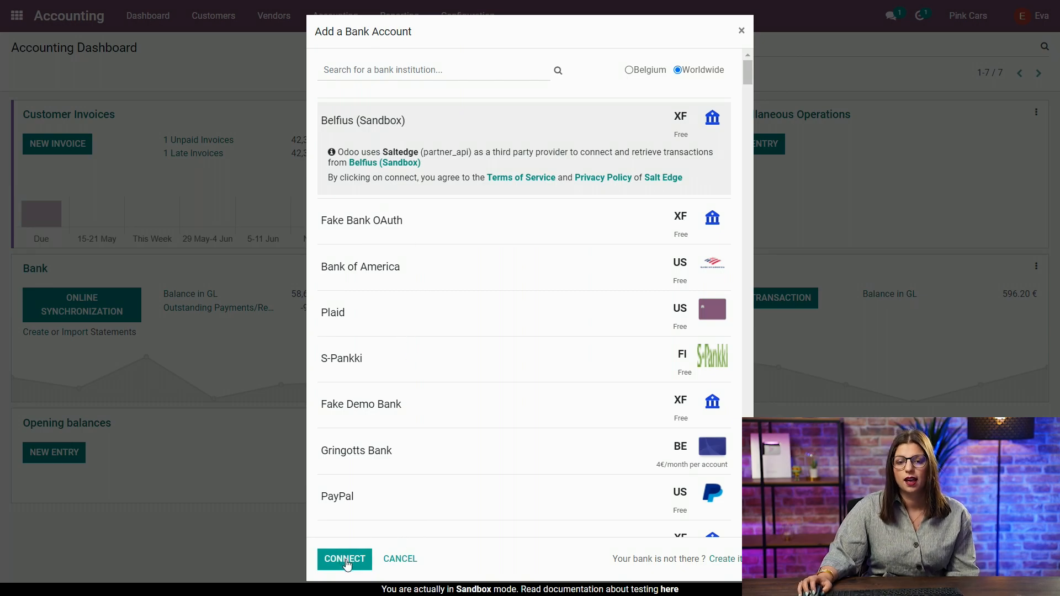
pyautogui.click(344, 558)
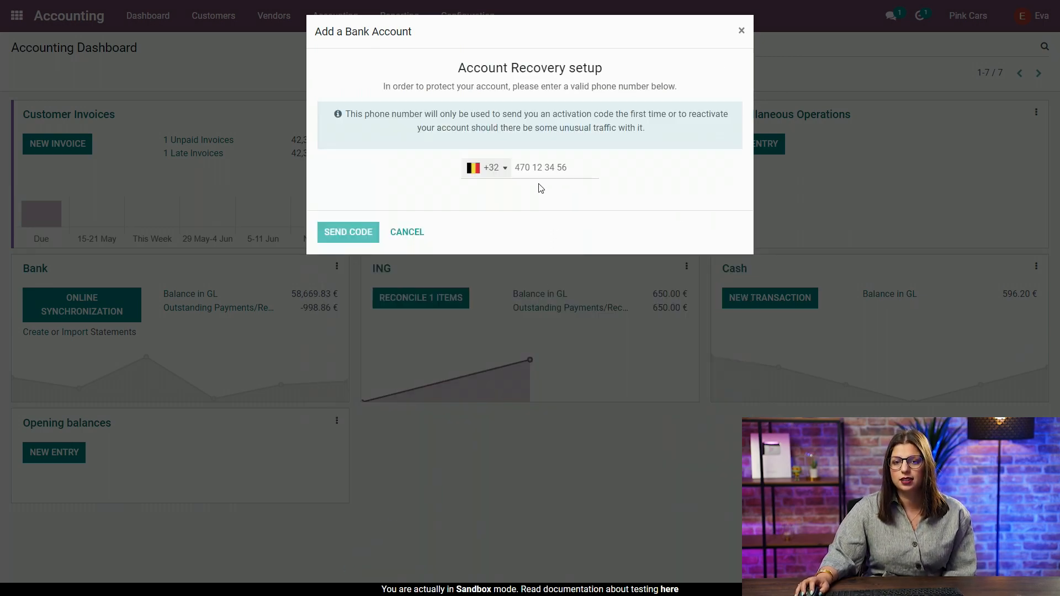
pyautogui.write('+3247')
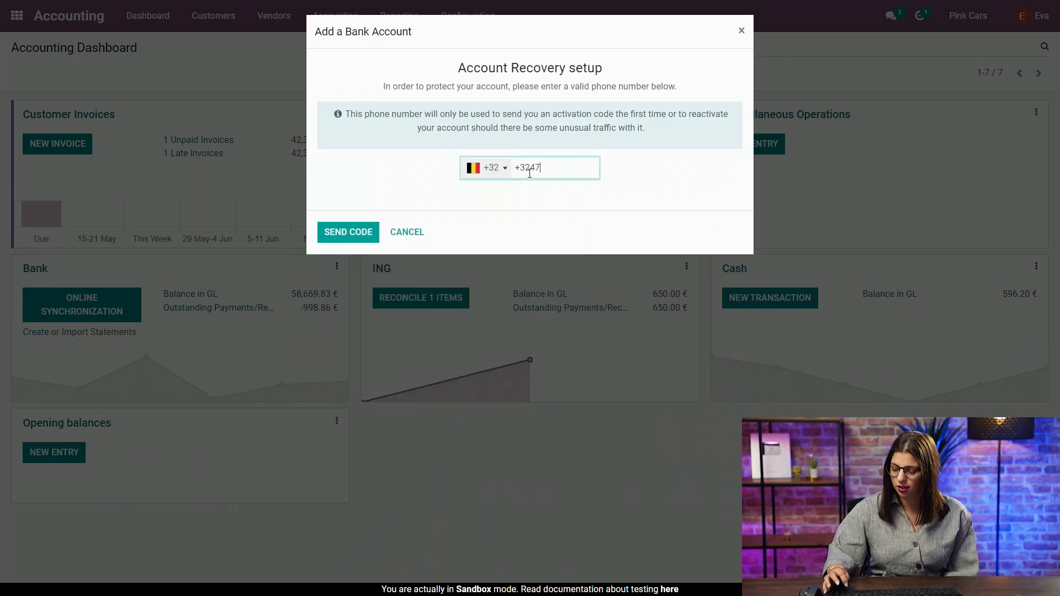
pyautogui.write('012345')
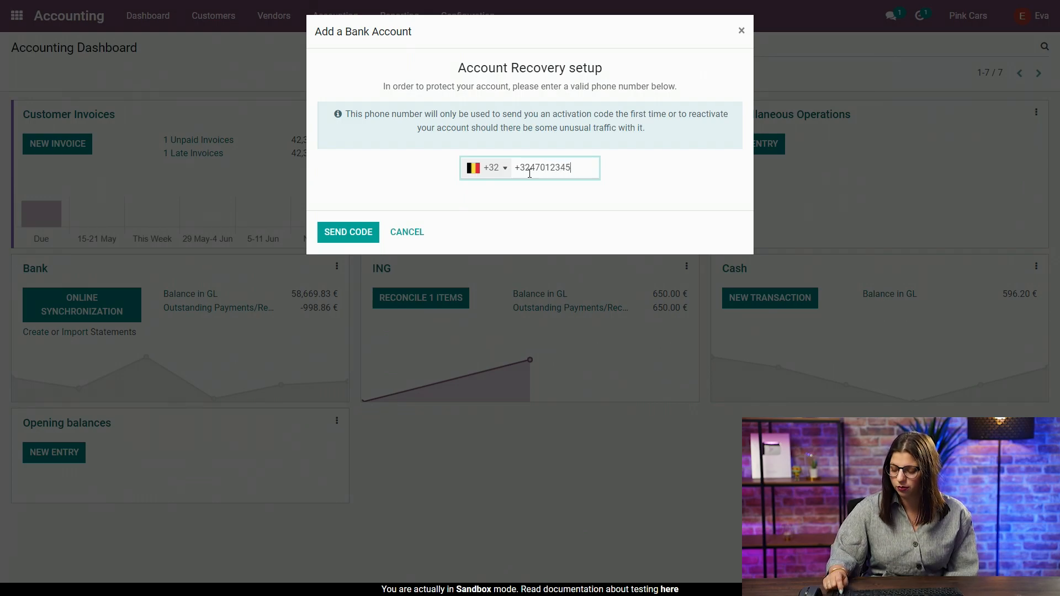
pyautogui.click(347, 232)
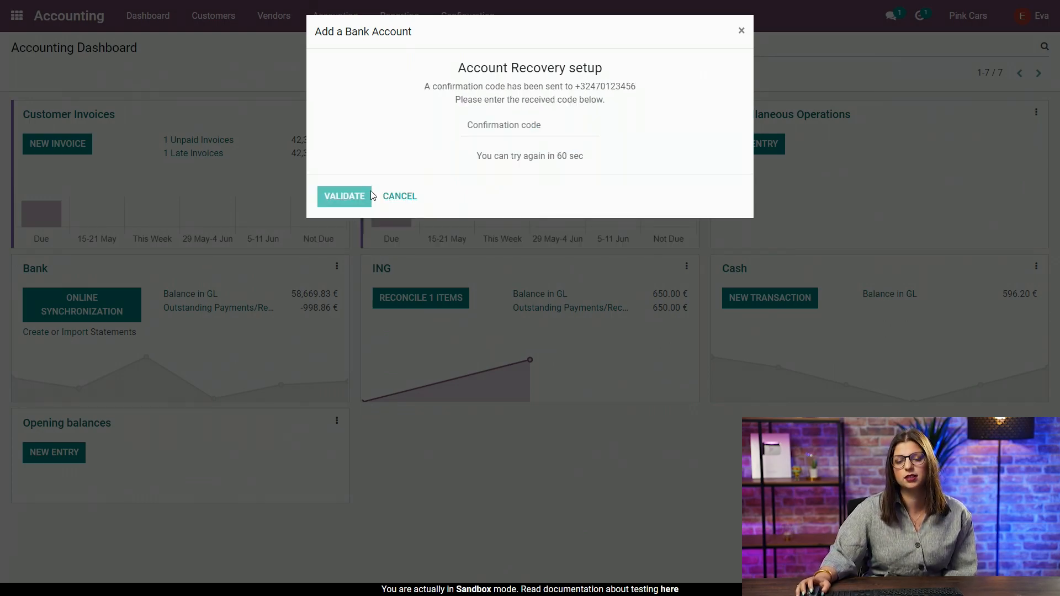
pyautogui.click(529, 124)
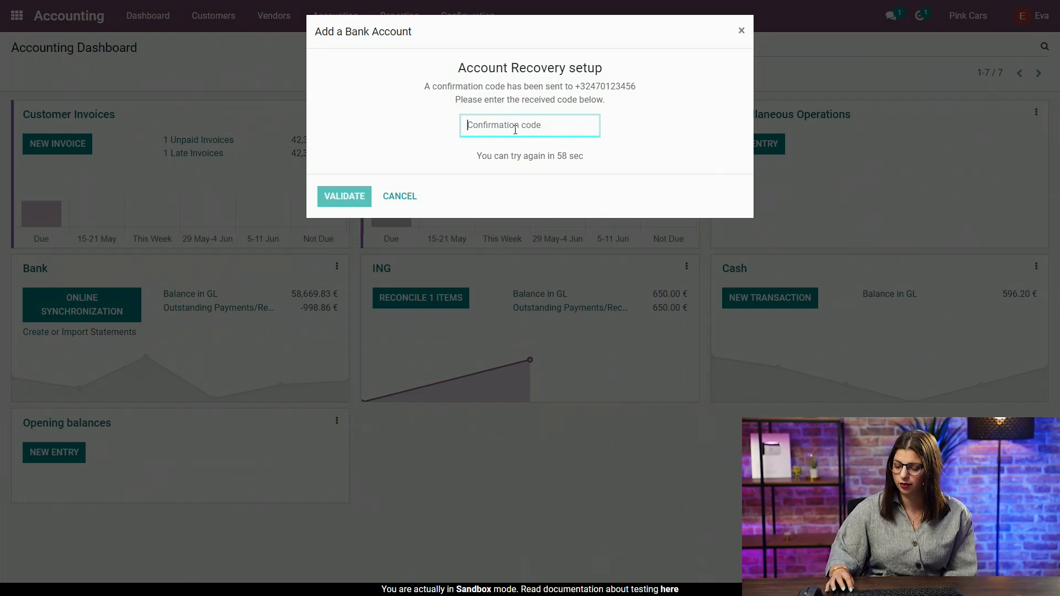
pyautogui.write('1111')
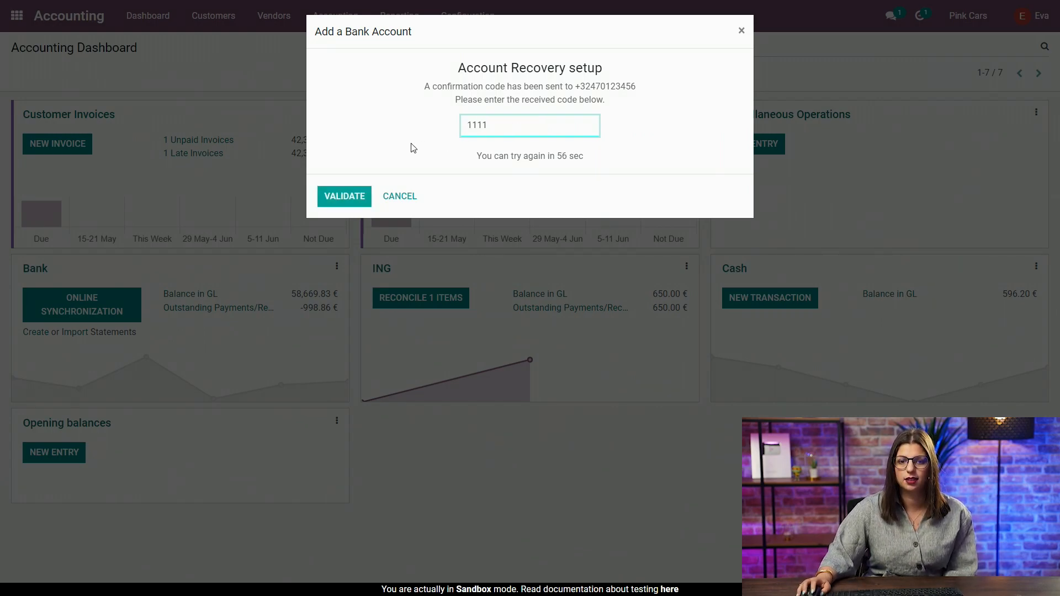
pyautogui.click(344, 196)
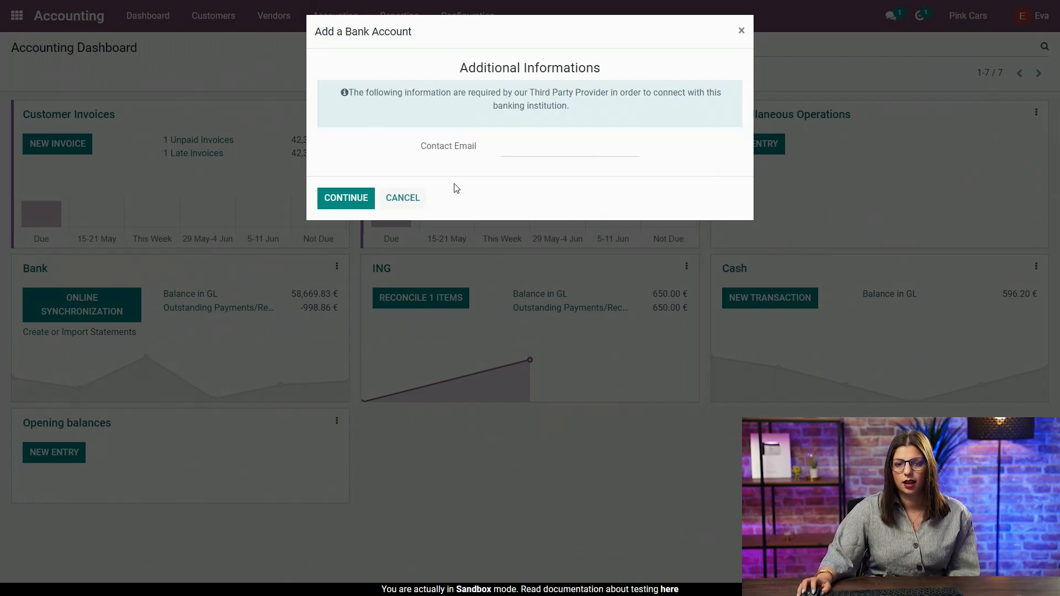
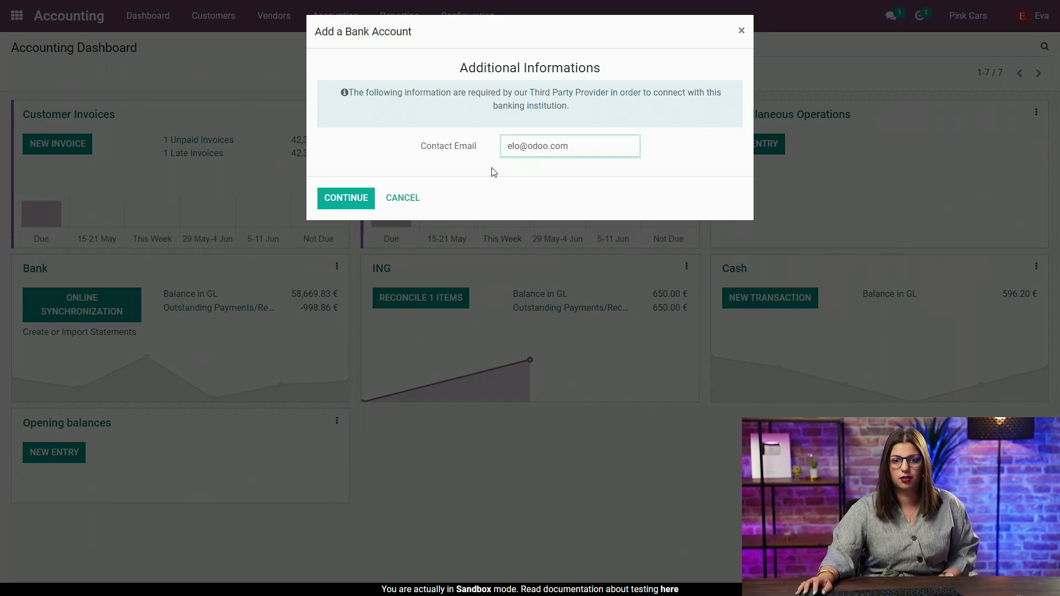
pyautogui.click(346, 198)
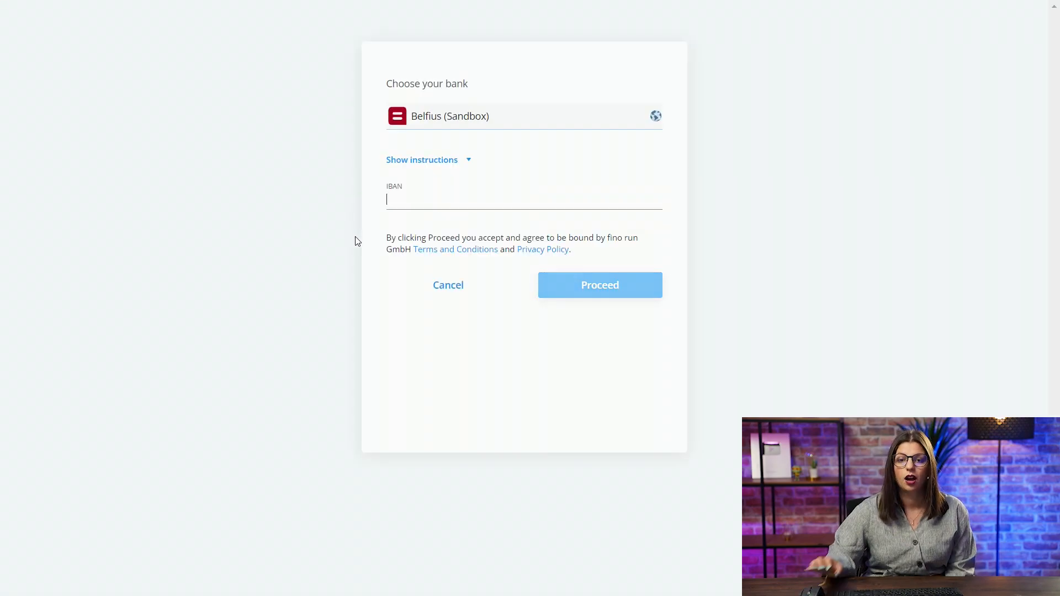
pyautogui.moveTo(413, 203)
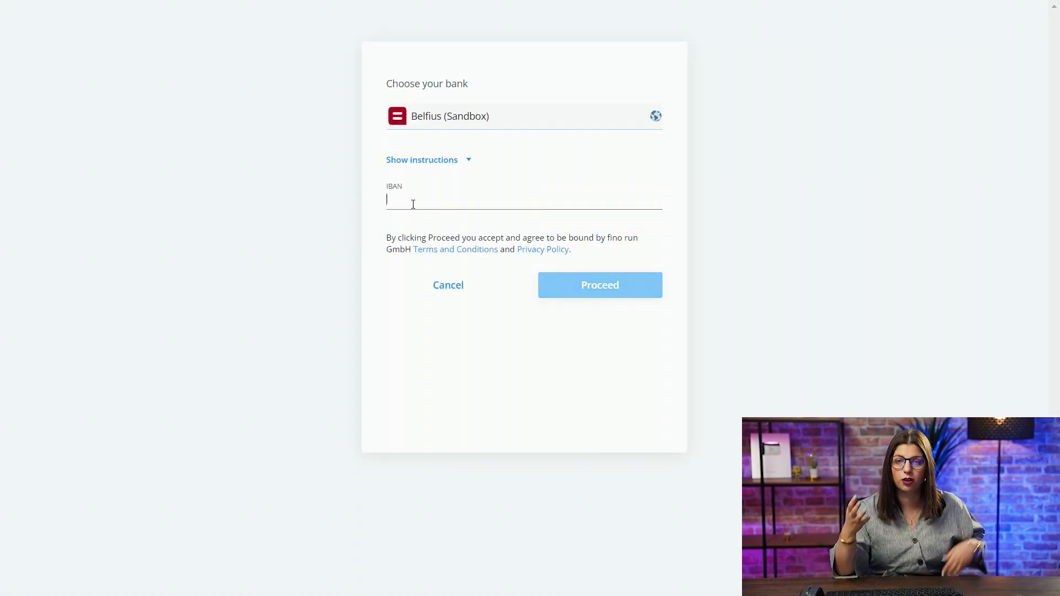
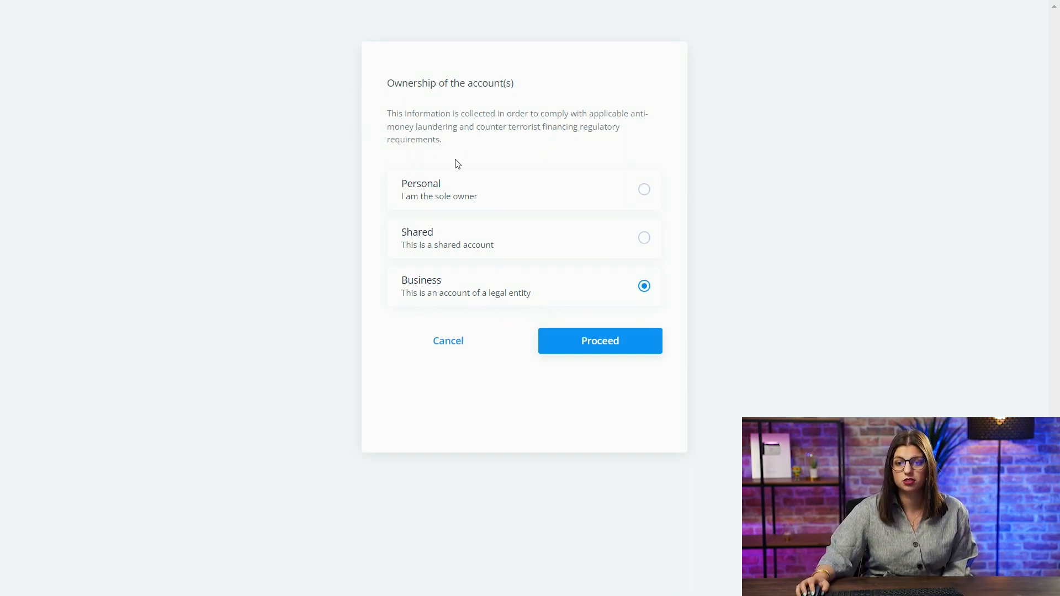
pyautogui.moveTo(480, 141)
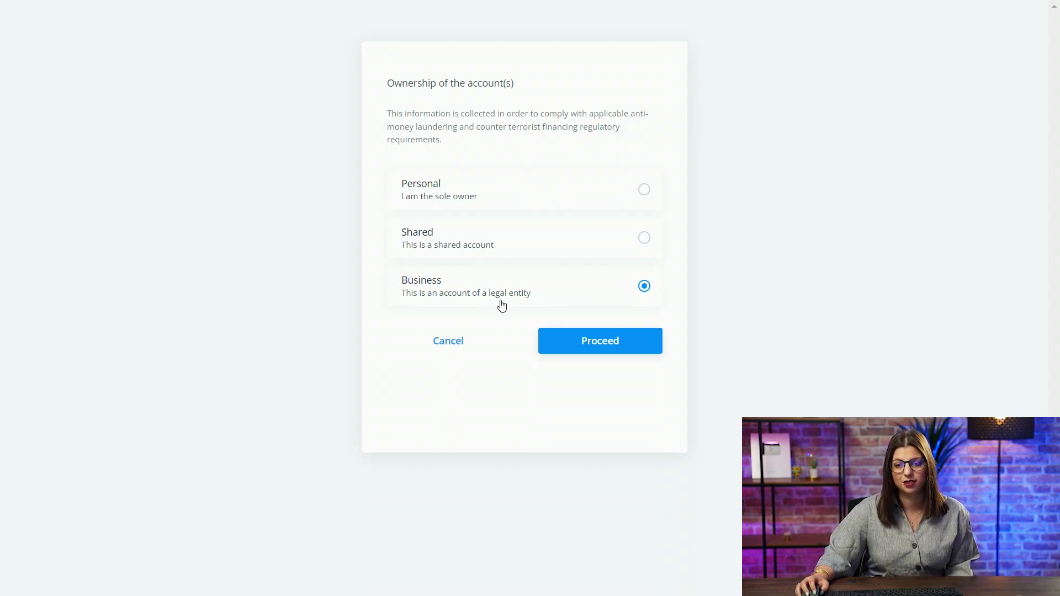
pyautogui.click(601, 340)
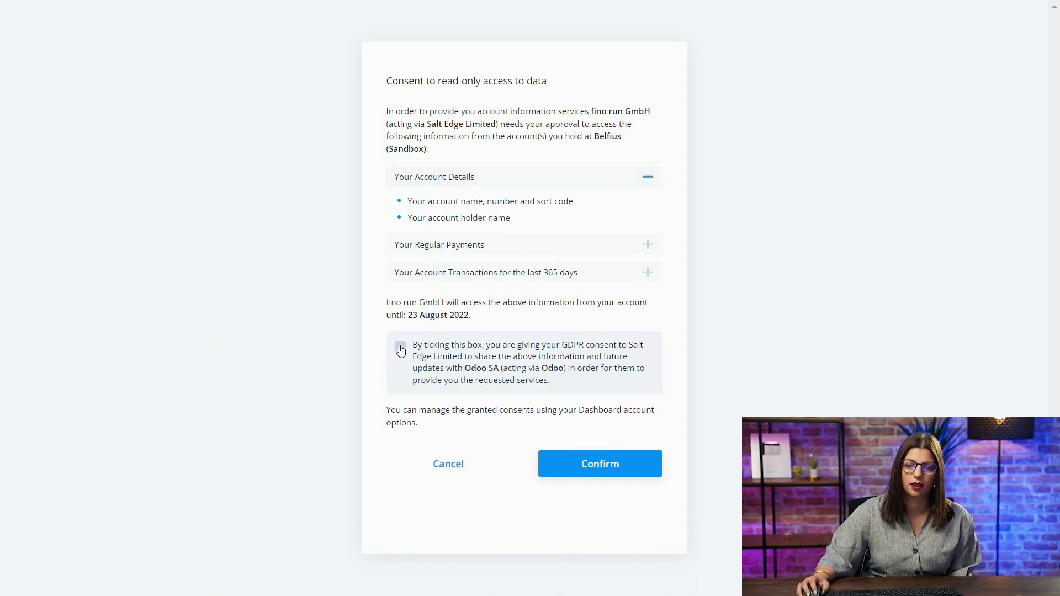
pyautogui.click(400, 345)
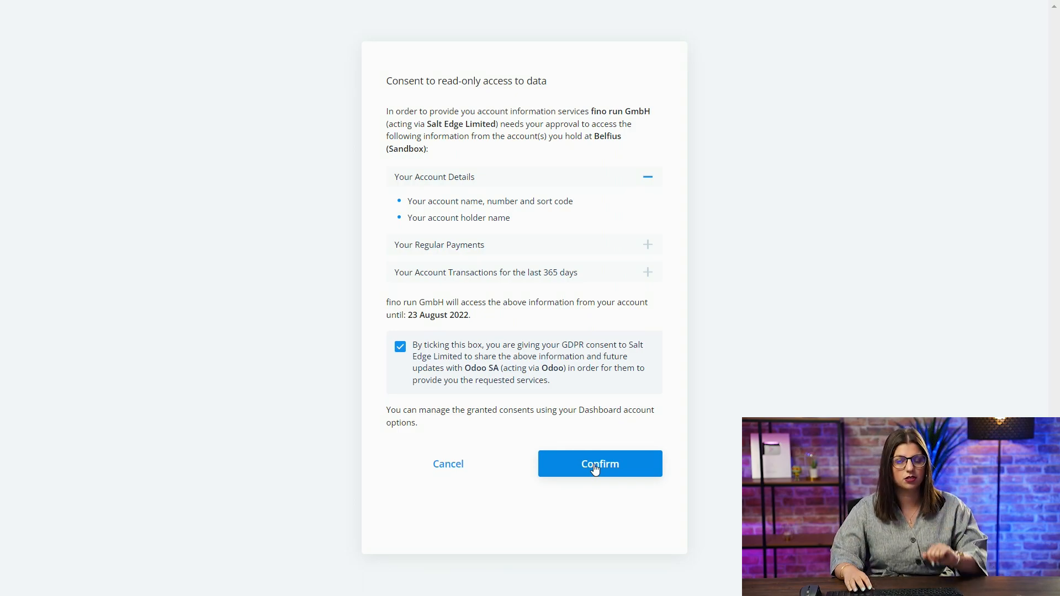
pyautogui.click(601, 463)
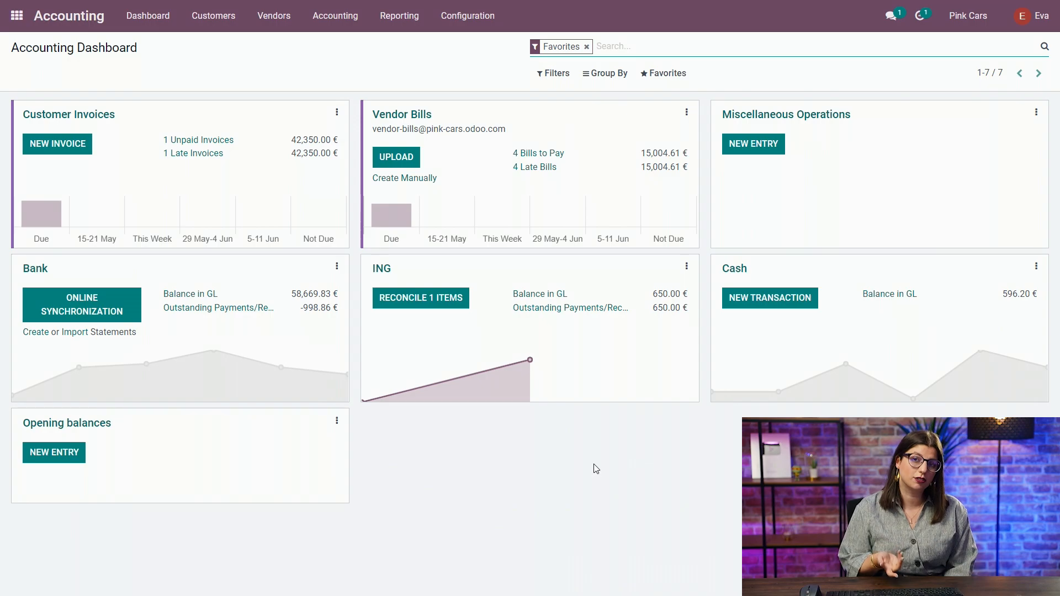
pyautogui.moveTo(506, 53)
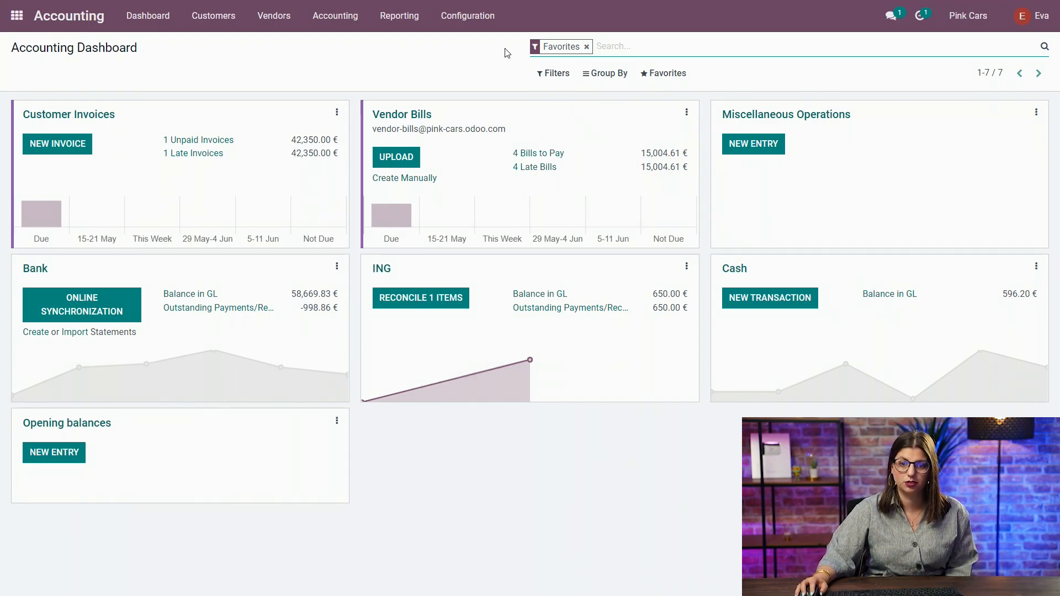
# Step: Show the Online Synchronization records, where one connection reads Not Connected
pyautogui.click(469, 16)
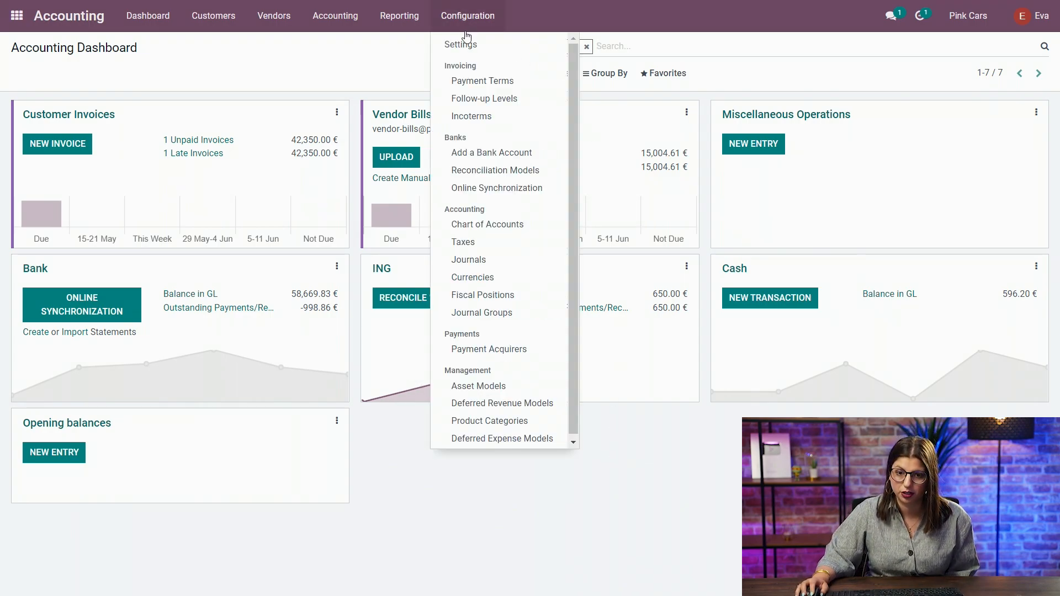
pyautogui.moveTo(496, 195)
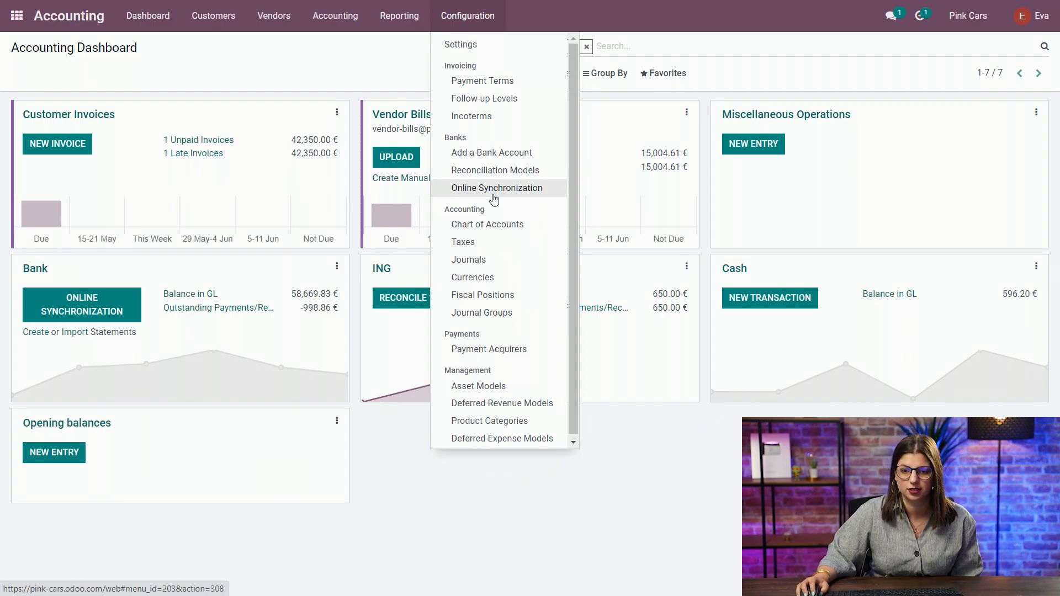
pyautogui.click(496, 188)
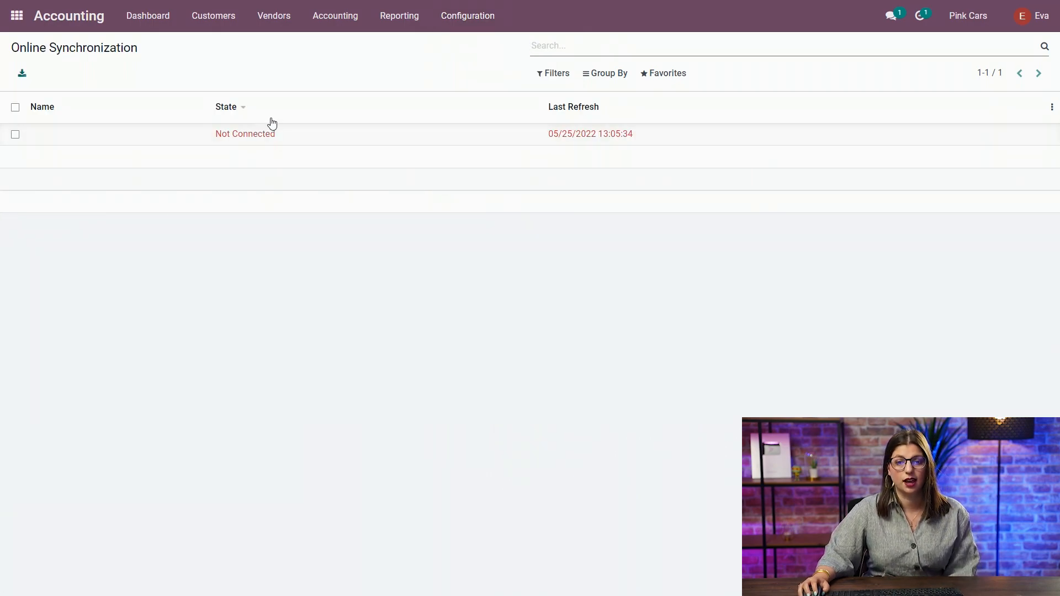
pyautogui.moveTo(281, 117)
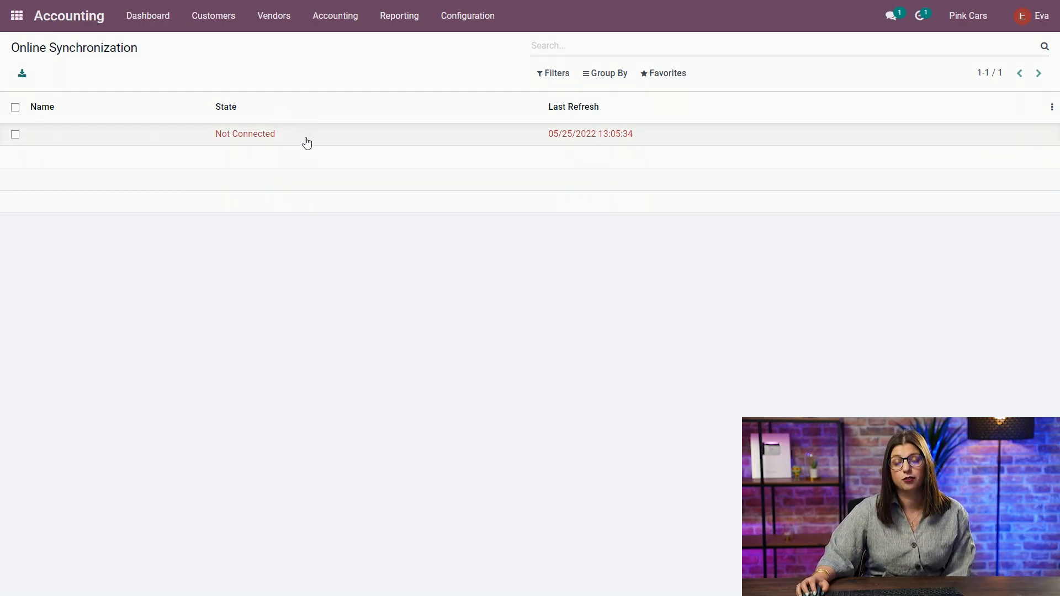
pyautogui.moveTo(307, 133)
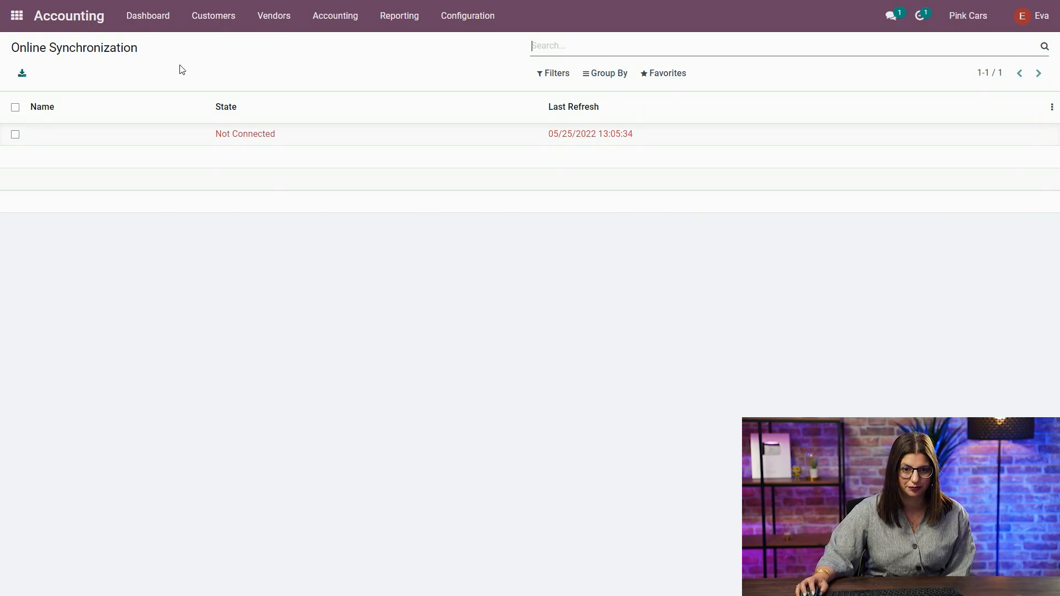
# Step: Go back to the Accounting Dashboard with the Bank, ING and Cash journals
pyautogui.click(147, 15)
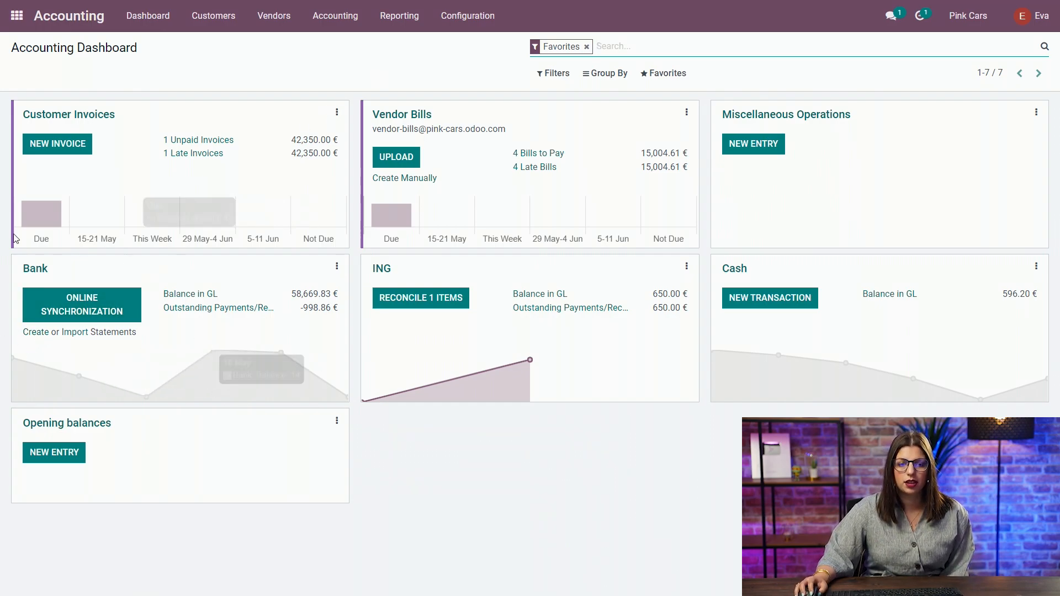
pyautogui.moveTo(36, 339)
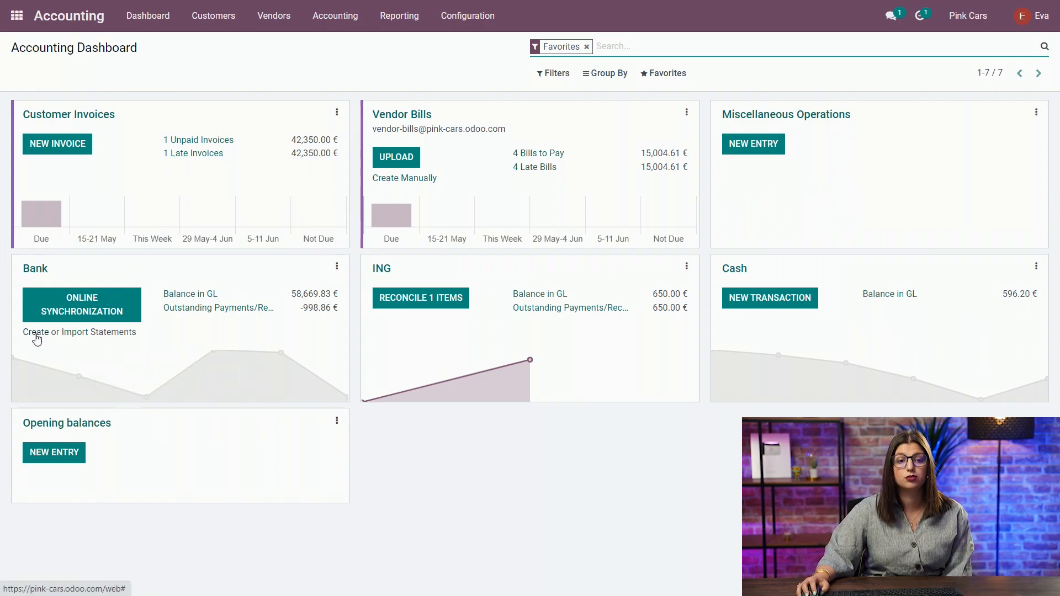
# Step: Create a new manual statement on the Bank journal with reference 'Bank Statement 1'
pyautogui.click(79, 332)
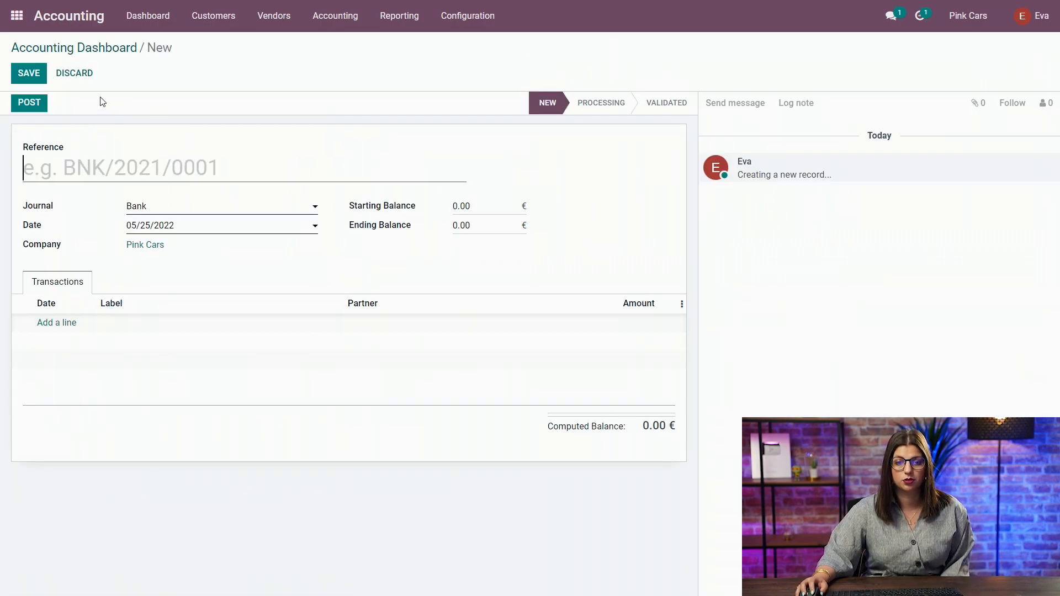
pyautogui.moveTo(365, 150)
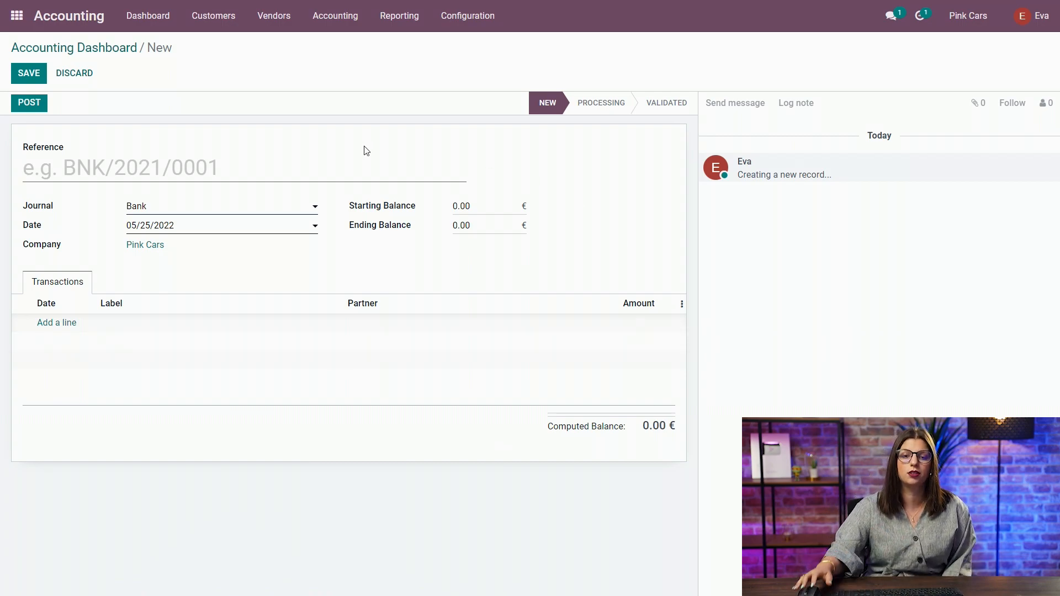
pyautogui.write('Bank')
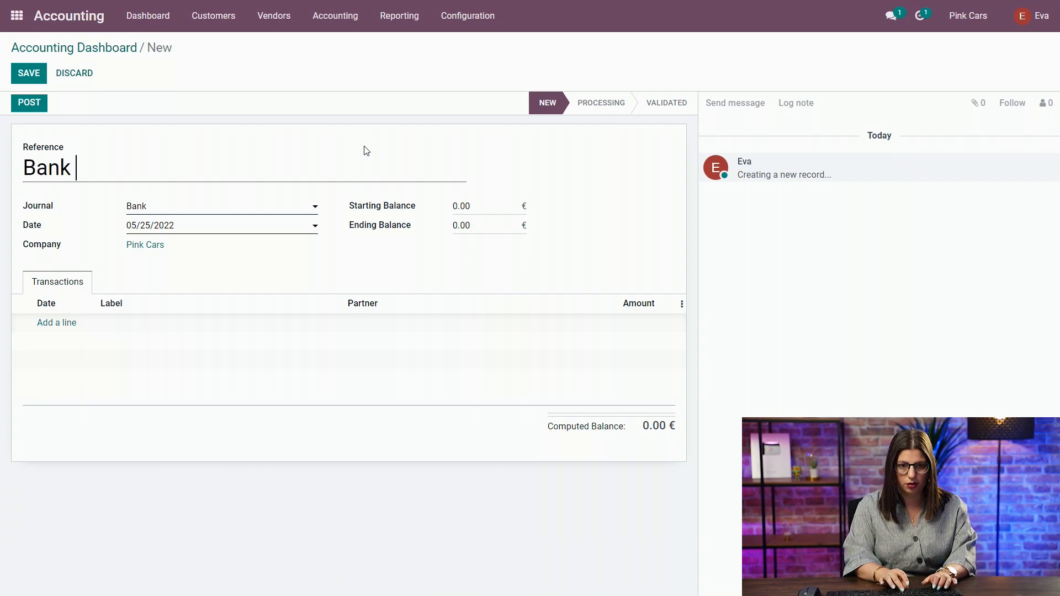
pyautogui.write('Statement 1')
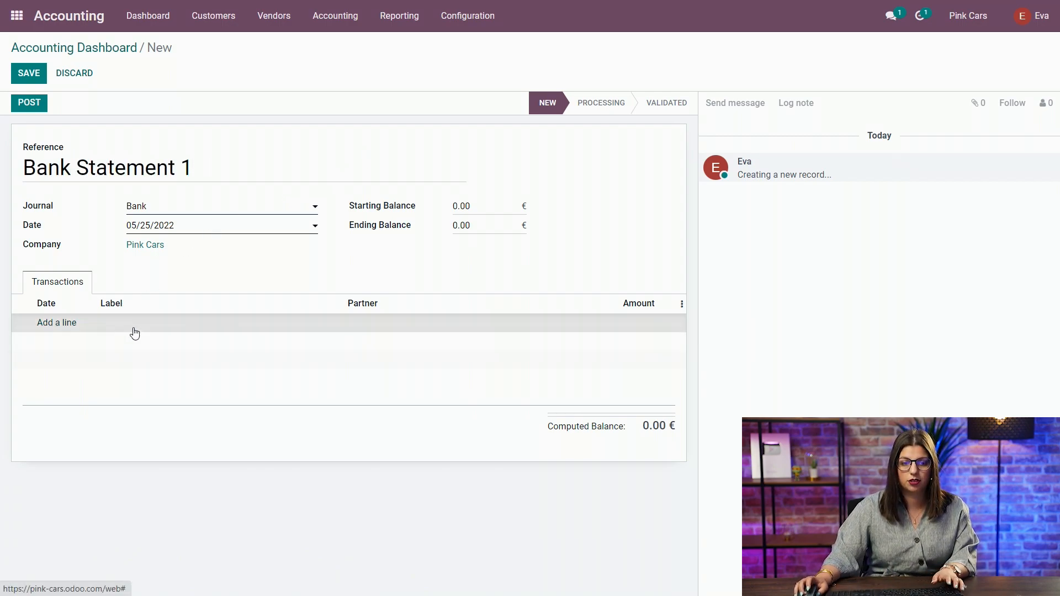
# Step: Add a line INV/2022 from partner Belgian Devils for 120
pyautogui.click(56, 322)
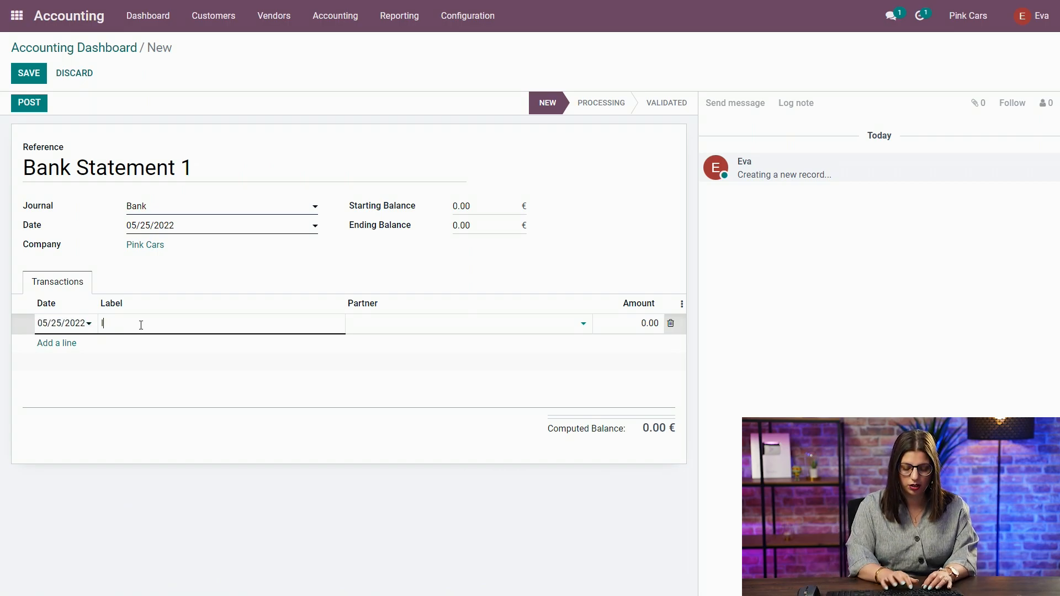
pyautogui.write('INV')
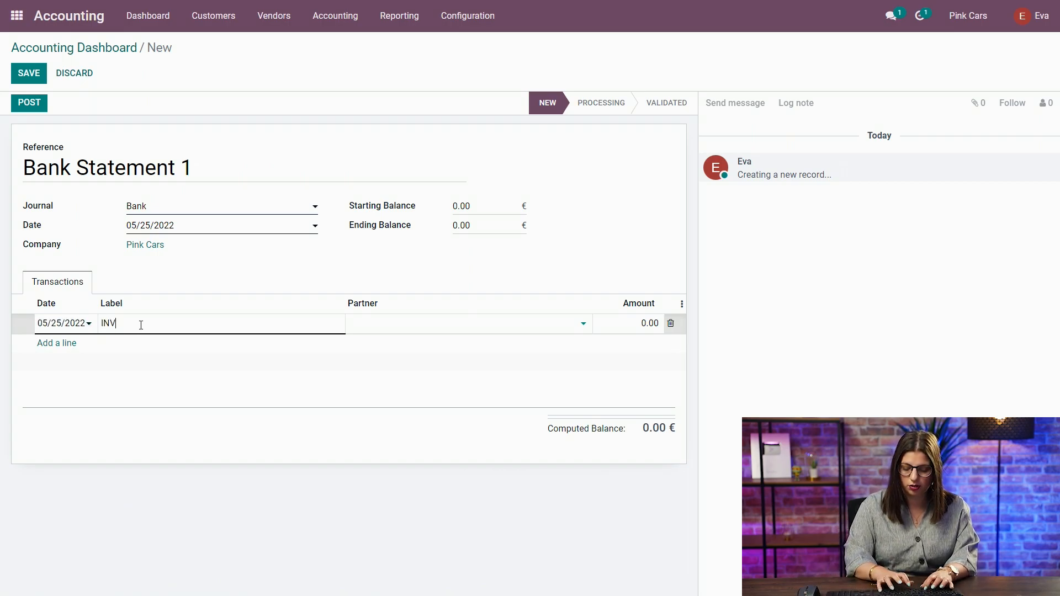
pyautogui.write('/2022/0001')
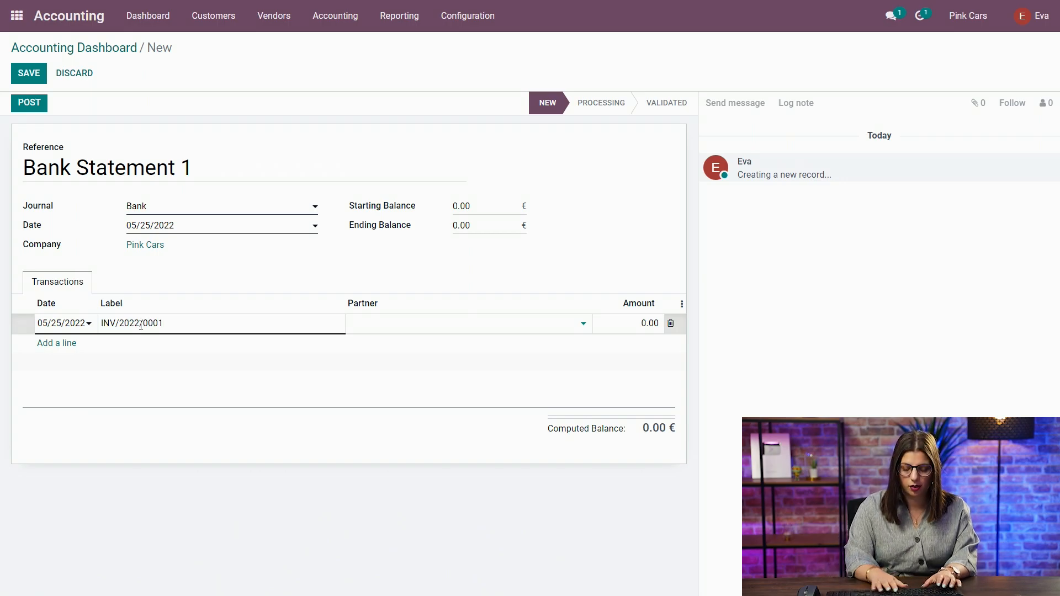
pyautogui.click(481, 322)
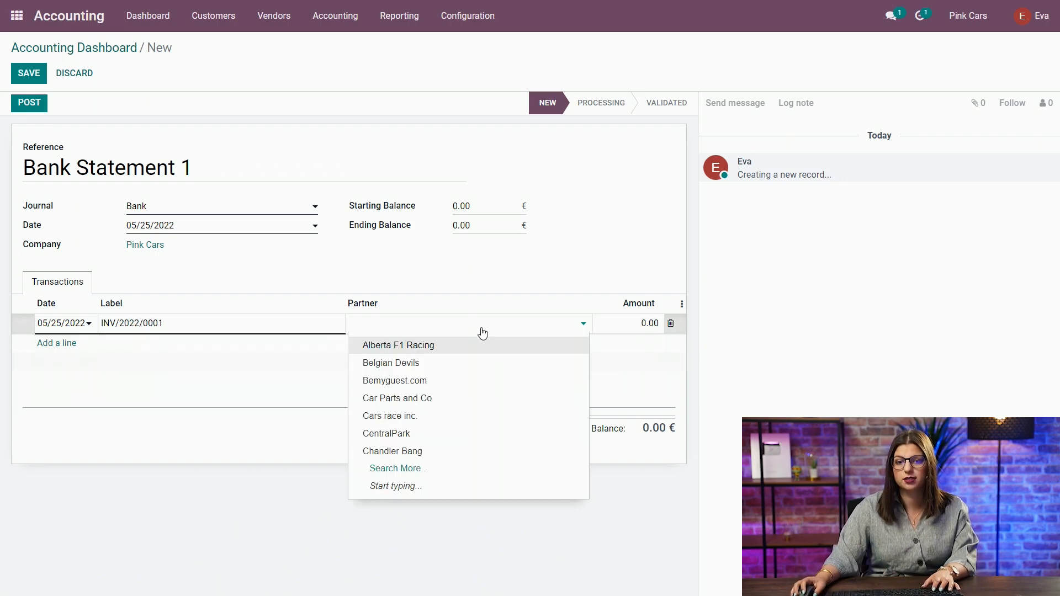
pyautogui.moveTo(440, 363)
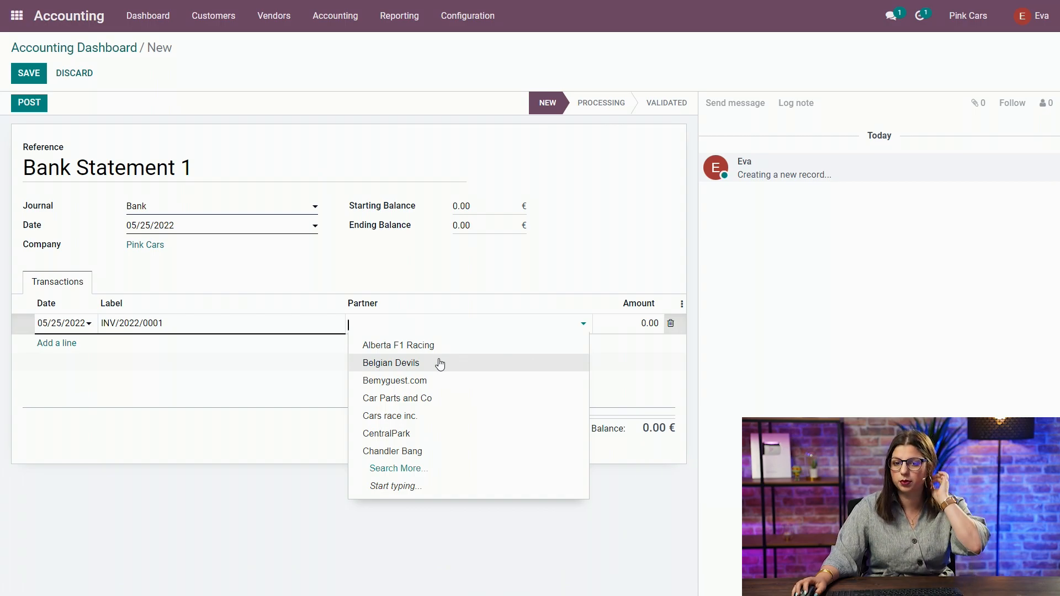
pyautogui.click(391, 362)
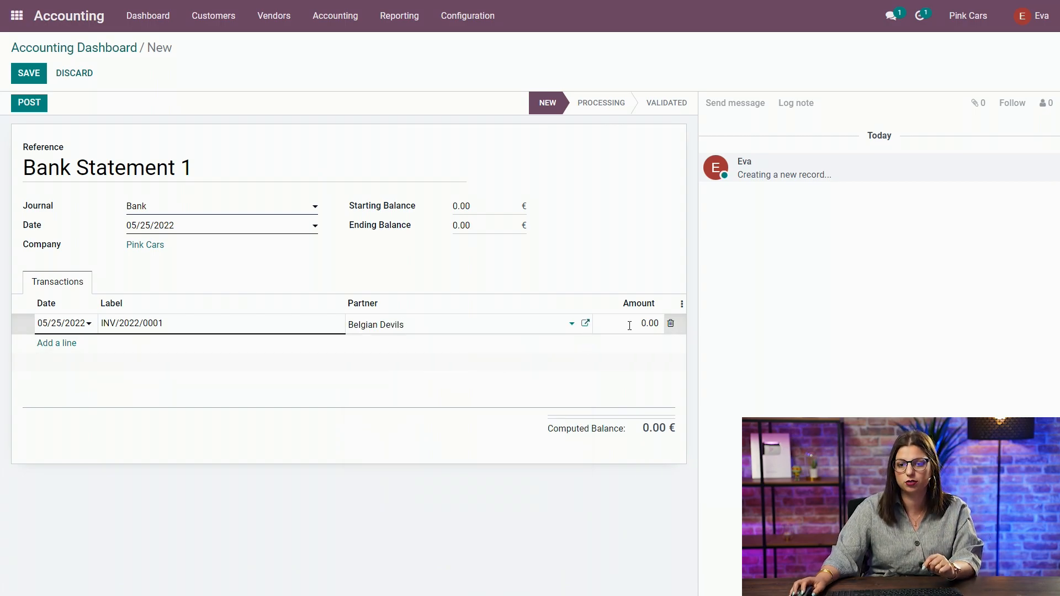
pyautogui.write('120')
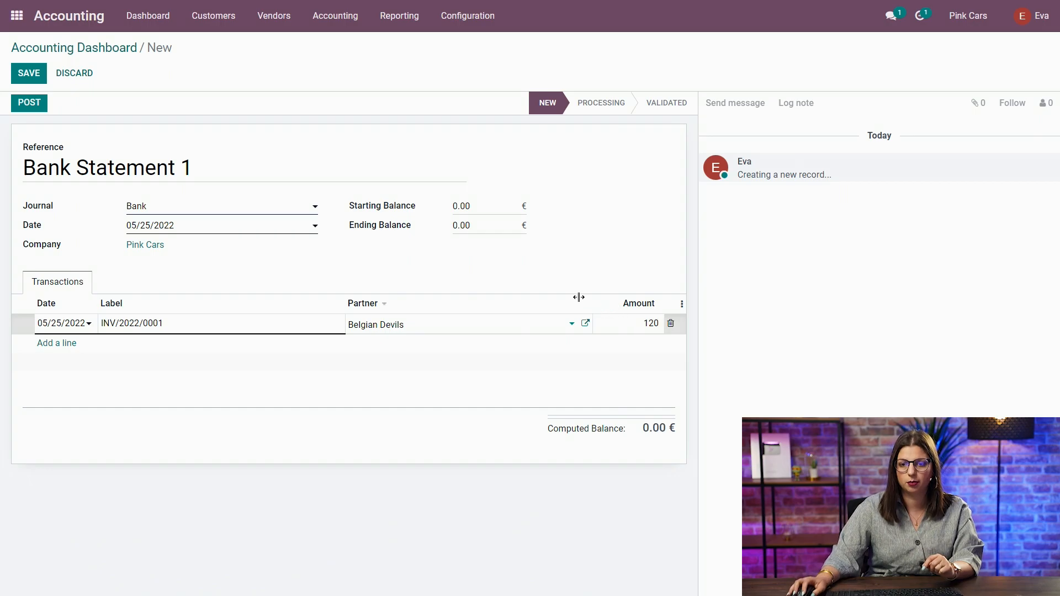
# Step: Add a 'bank fees' line dated 26 May 2022 and set the ending balance to 115.00
pyautogui.click(61, 343)
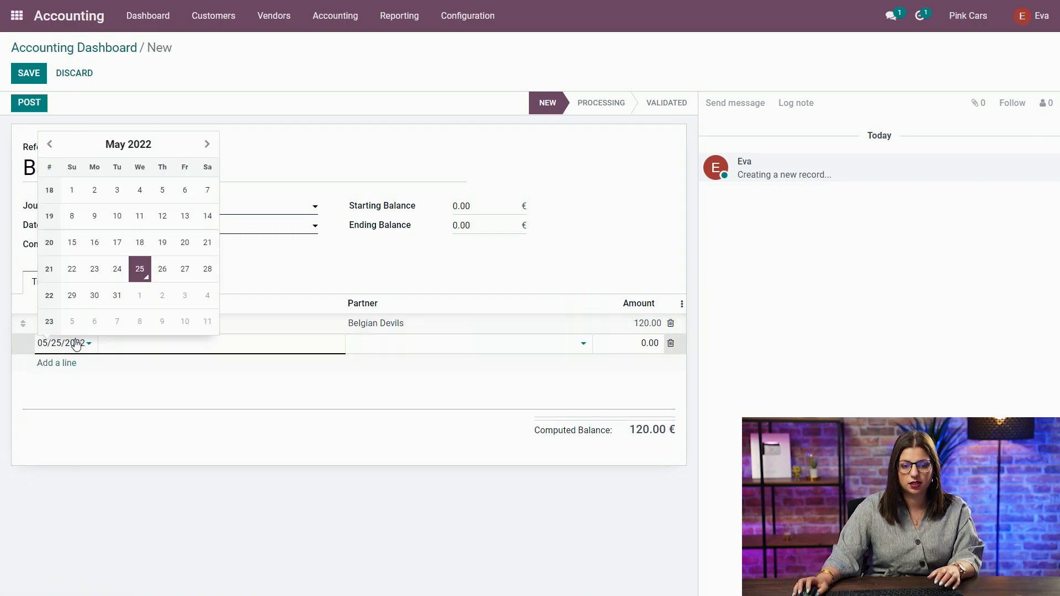
pyautogui.click(161, 268)
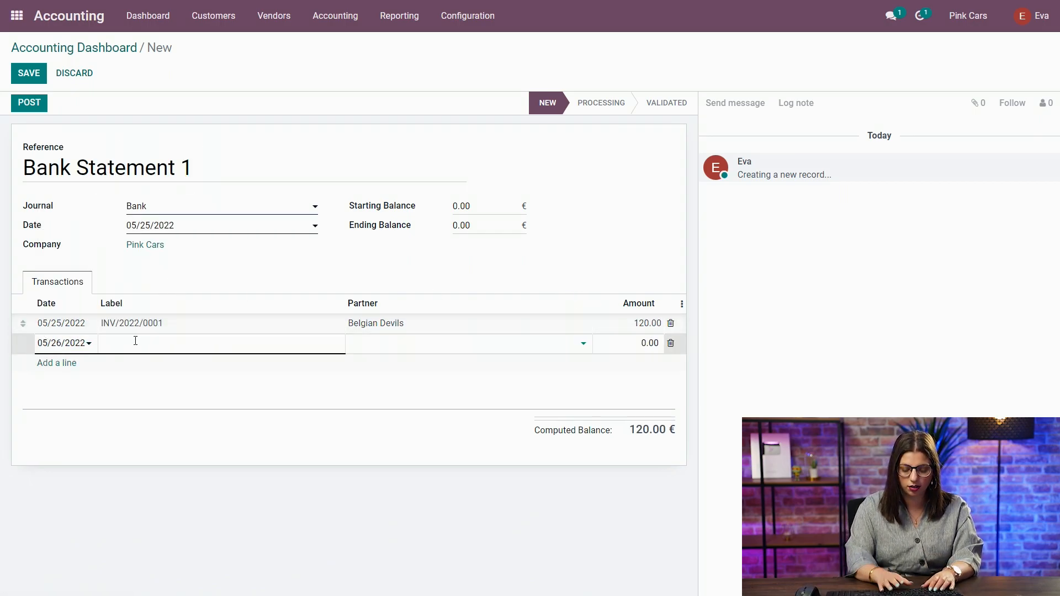
pyautogui.write('bank fees')
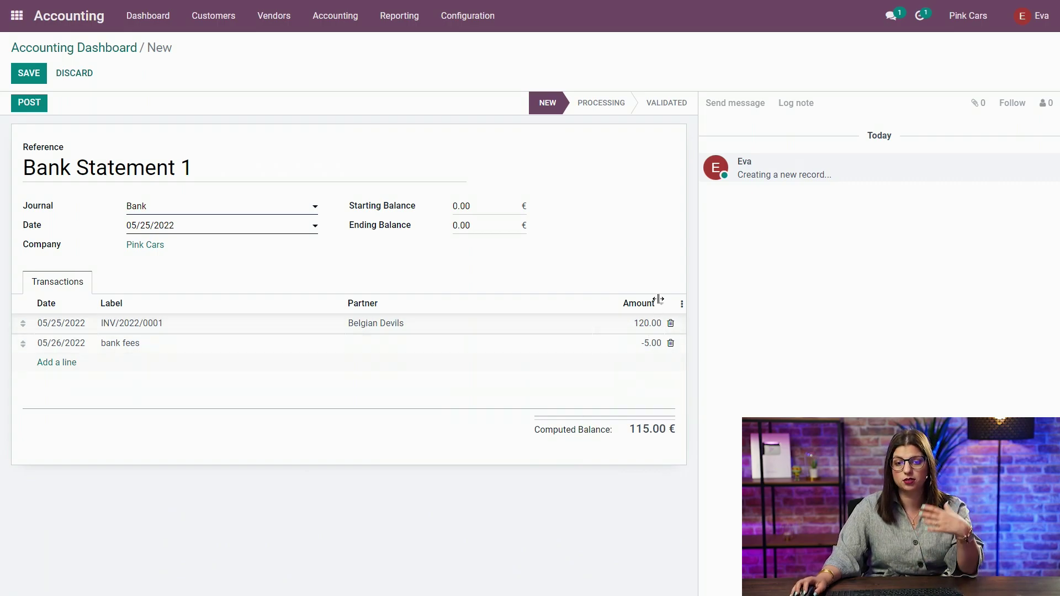
pyautogui.doubleClick(647, 429)
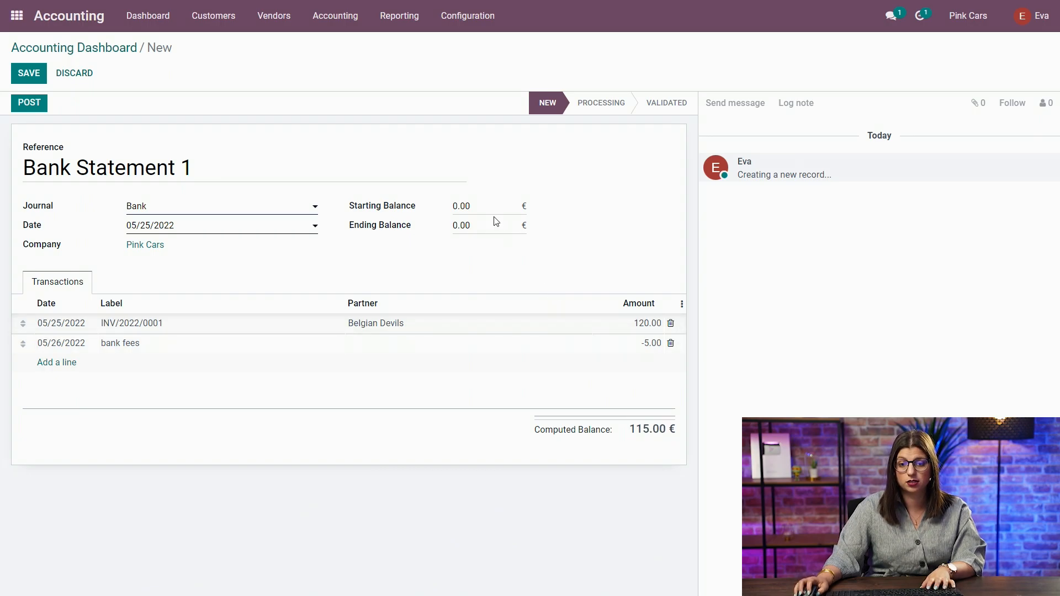
pyautogui.write('115.00')
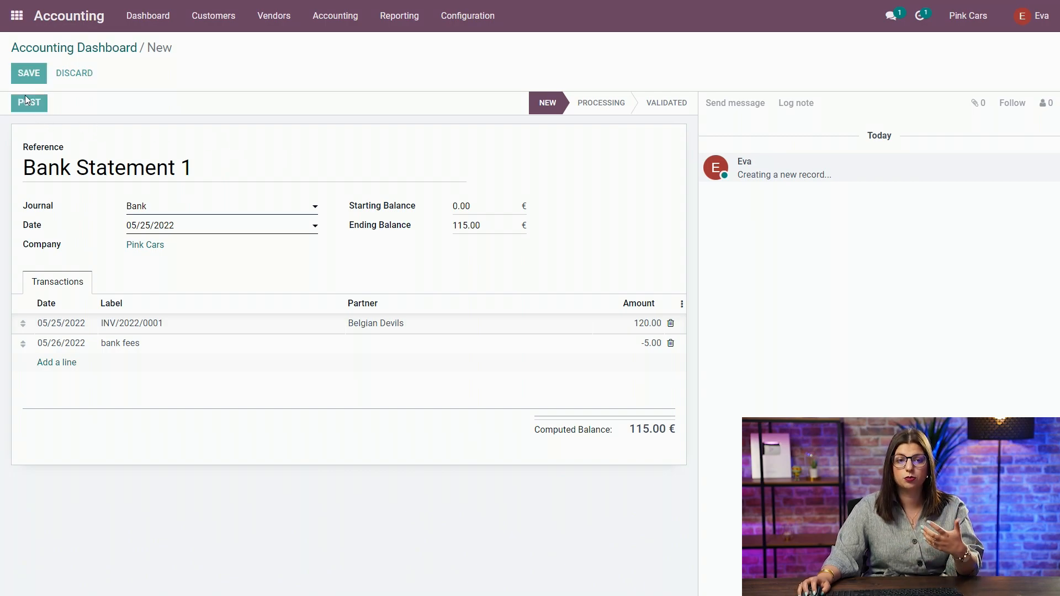
pyautogui.click(28, 103)
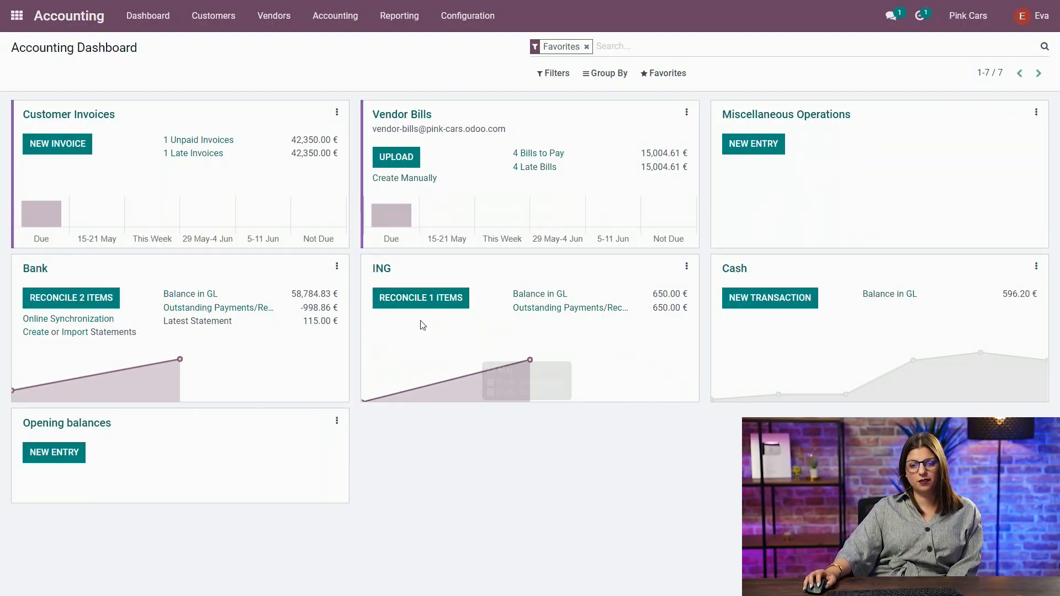
pyautogui.moveTo(393, 342)
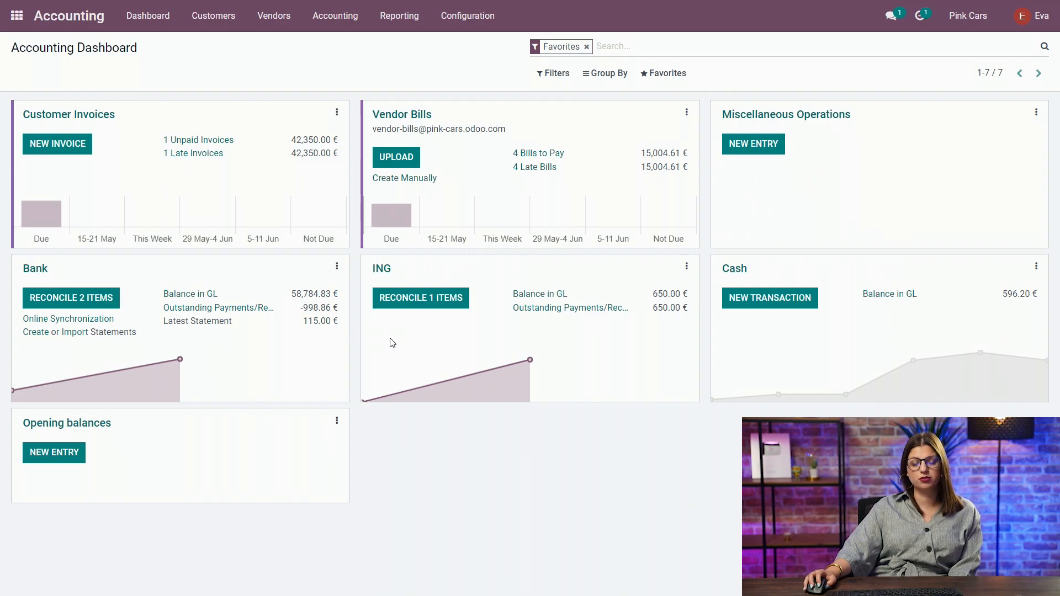
pyautogui.moveTo(563, 349)
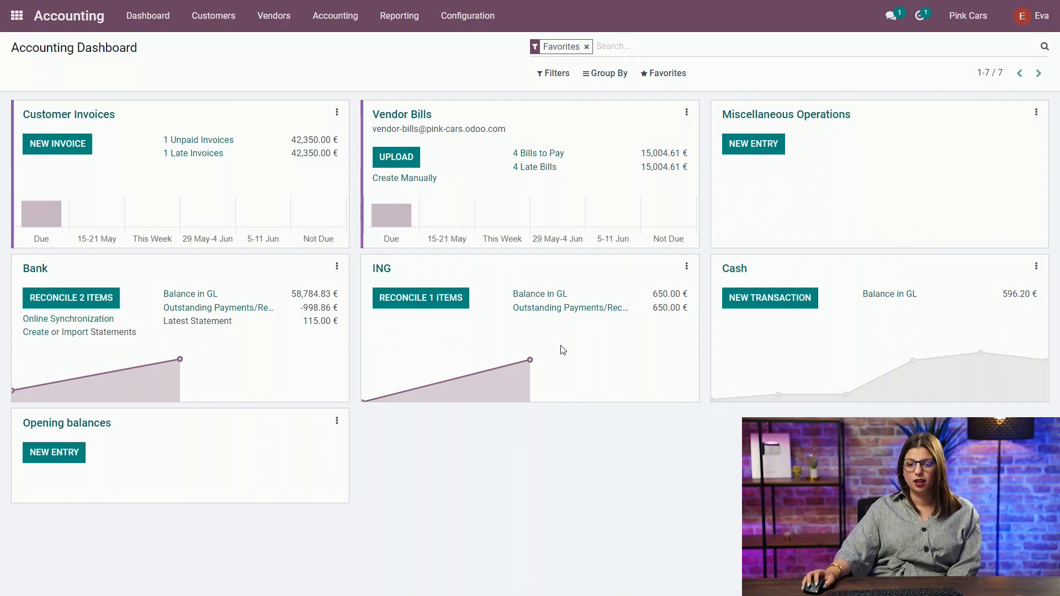
# Step: Set the ING journal's Bank Feeds to 'Undefined Yet' and save
pyautogui.click(687, 266)
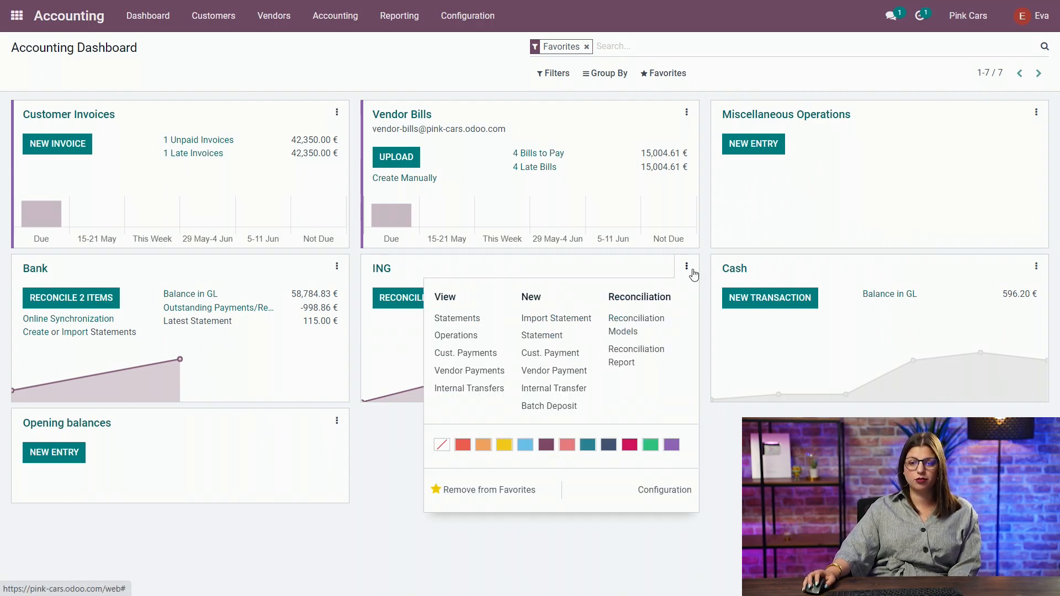
pyautogui.moveTo(670, 492)
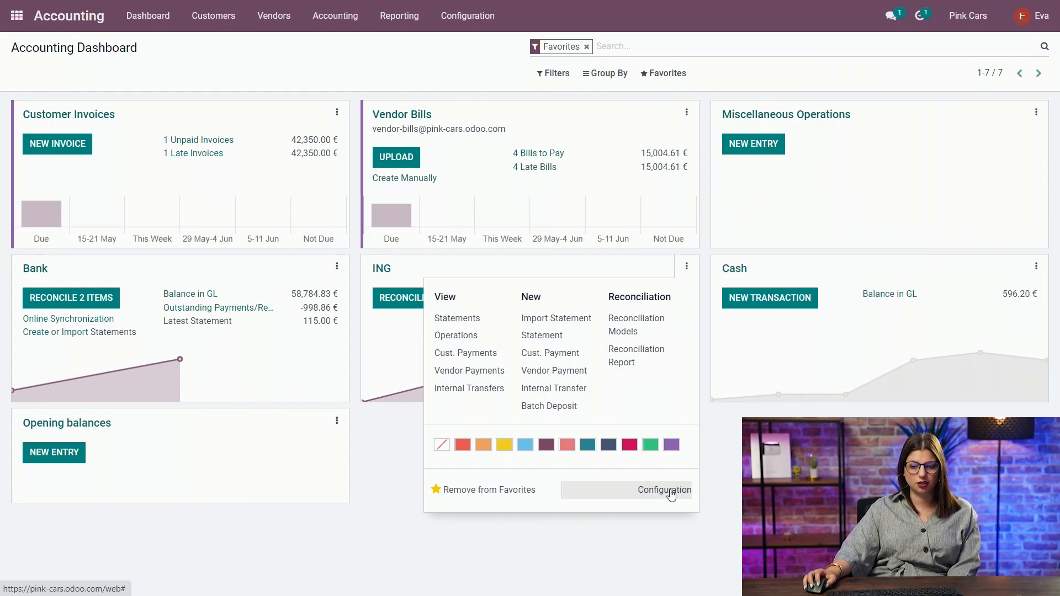
pyautogui.click(663, 490)
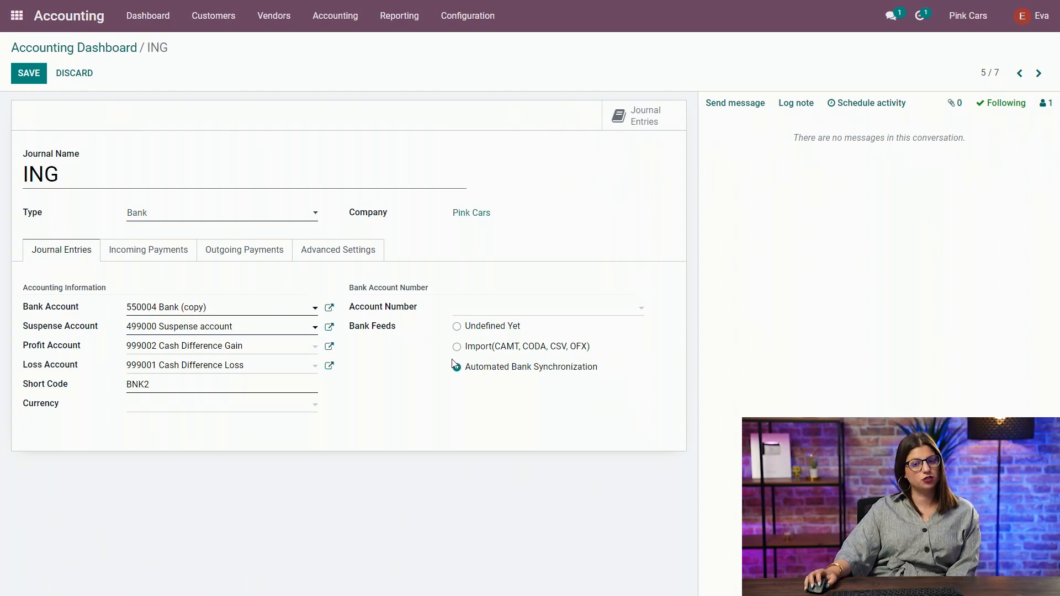
pyautogui.click(457, 366)
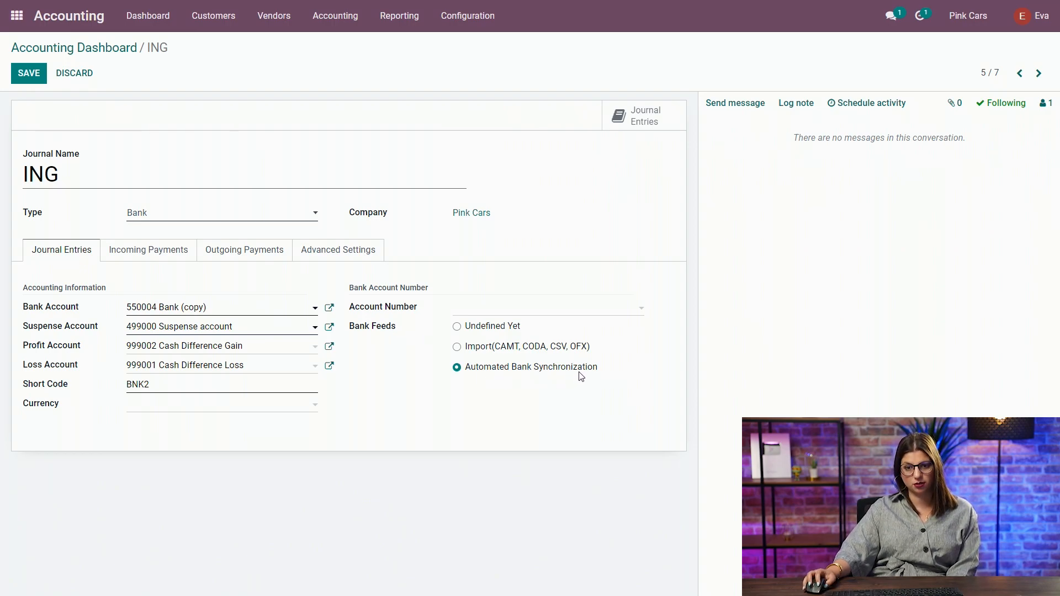
pyautogui.click(457, 326)
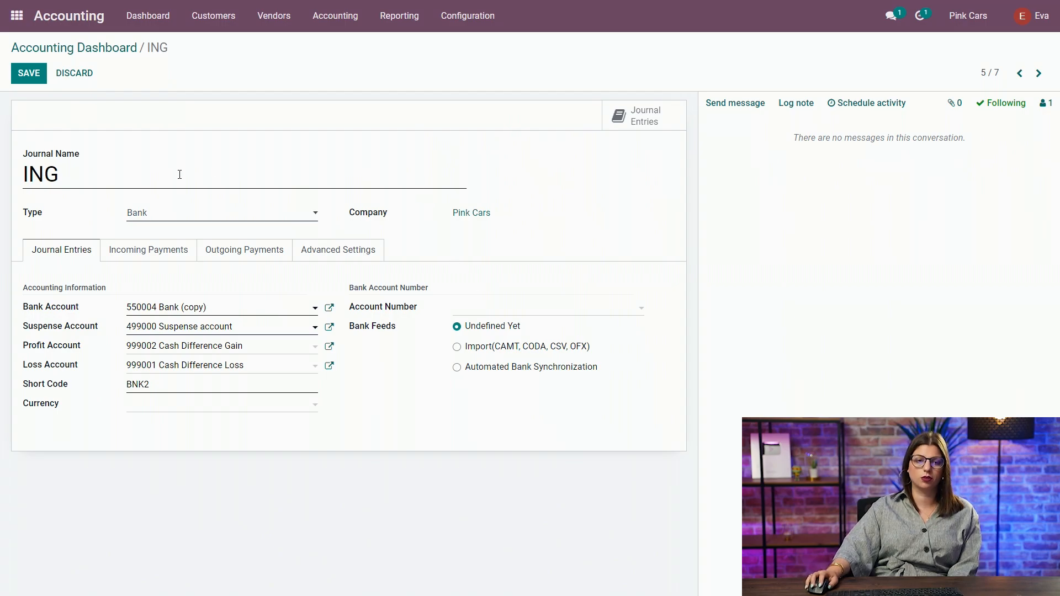
pyautogui.click(28, 73)
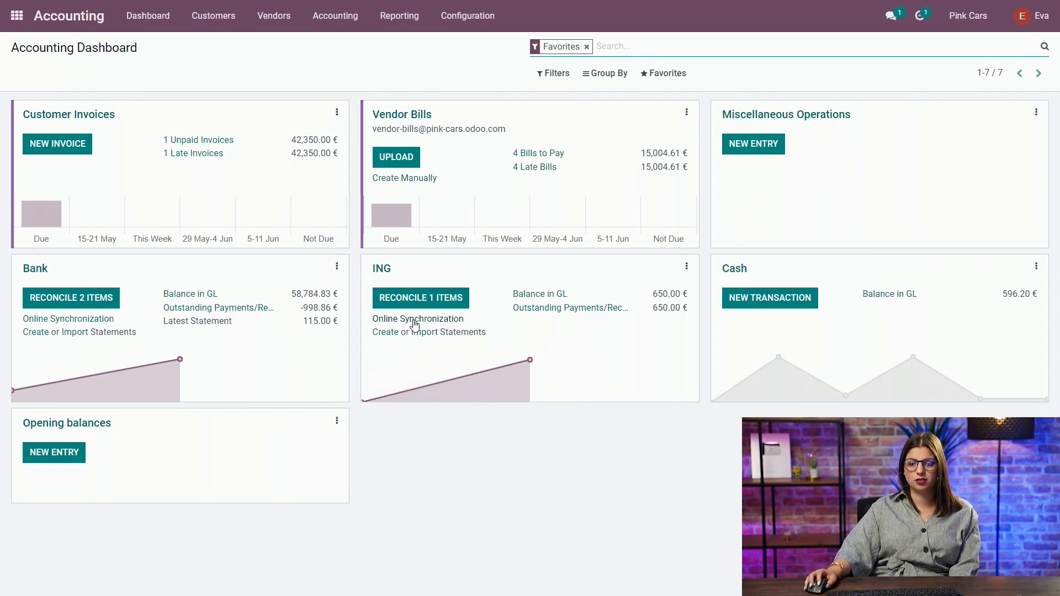
pyautogui.moveTo(530, 360)
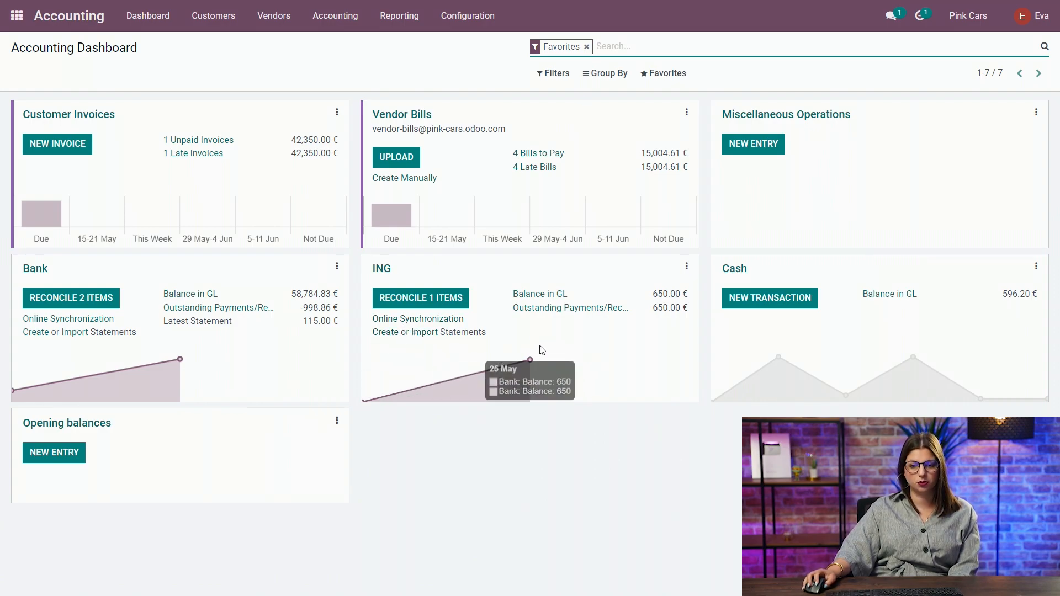
pyautogui.moveTo(709, 332)
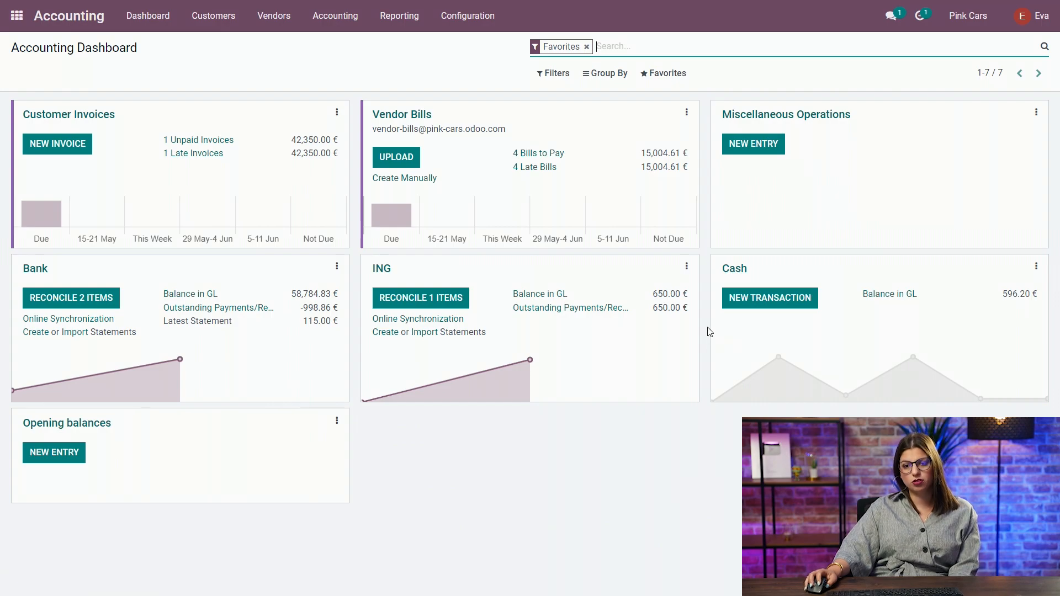
pyautogui.click(687, 266)
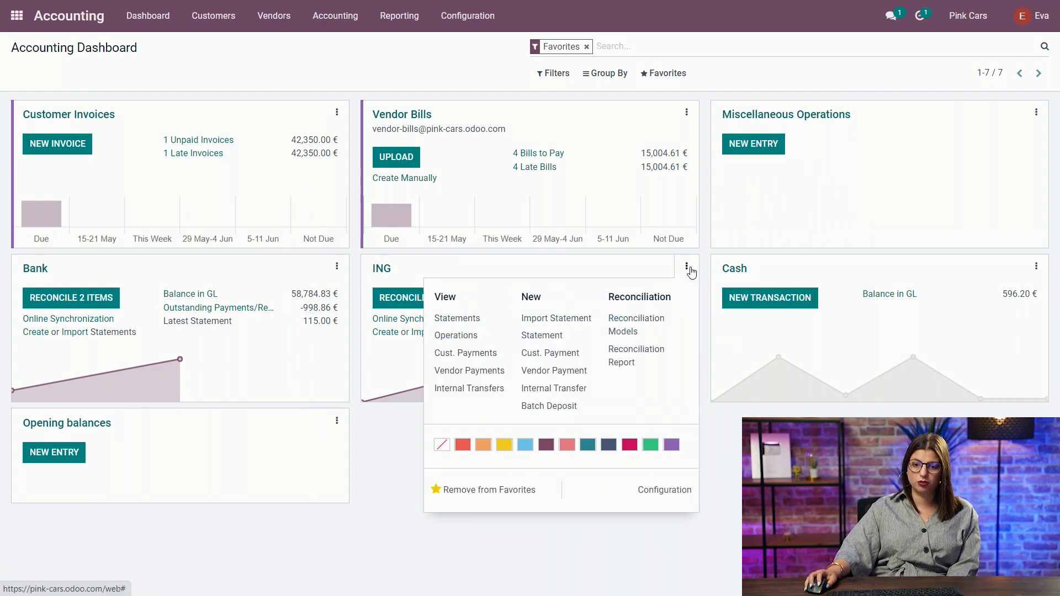
pyautogui.moveTo(535, 316)
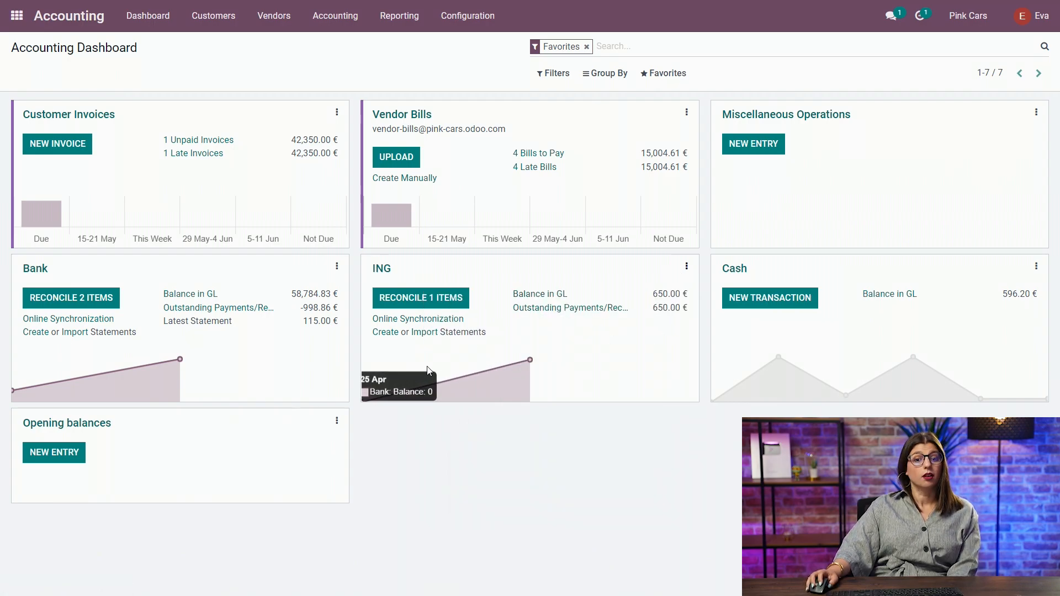
pyautogui.moveTo(471, 370)
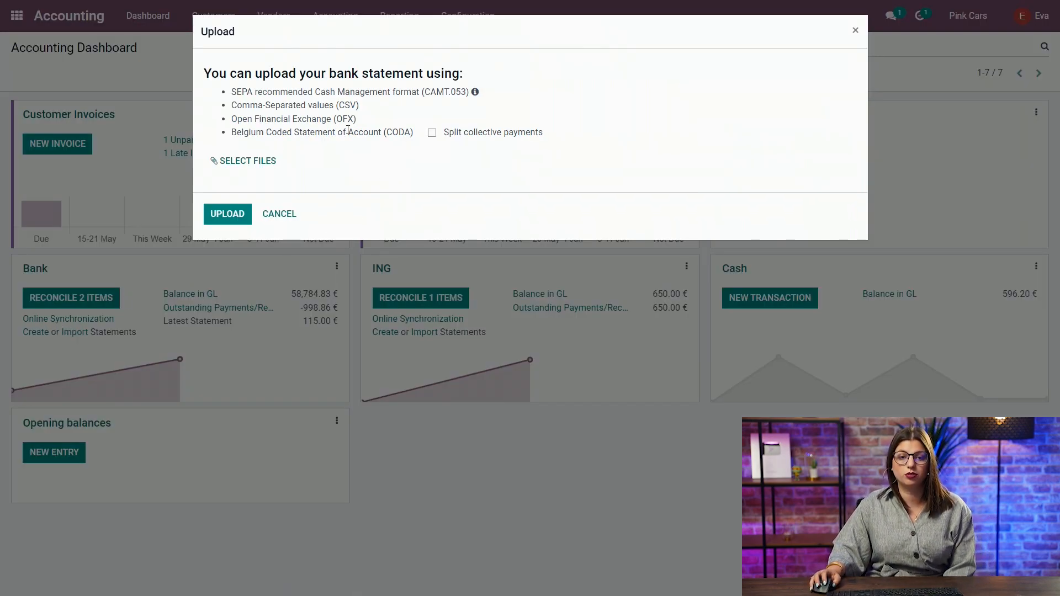
pyautogui.moveTo(366, 105)
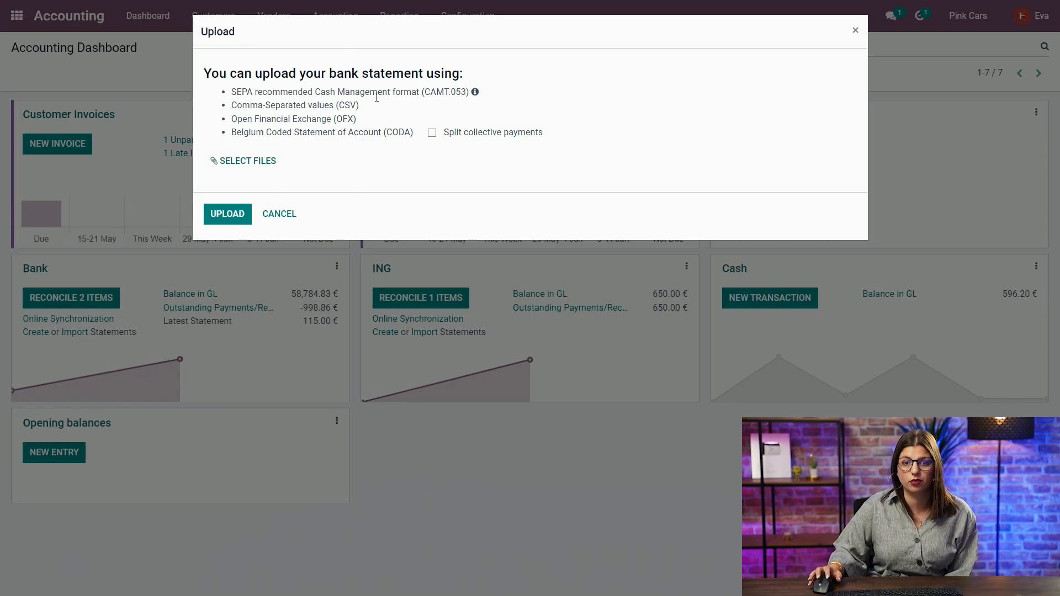
pyautogui.moveTo(412, 120)
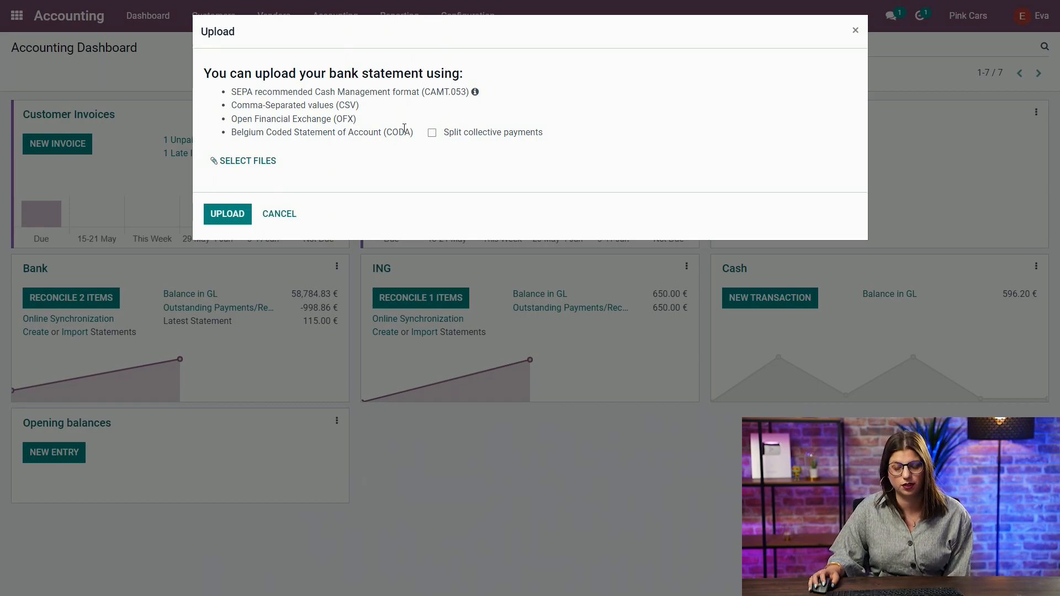
# Step: Select the Bank Statement IMP CSV file and upload it to the ING journal
pyautogui.click(243, 161)
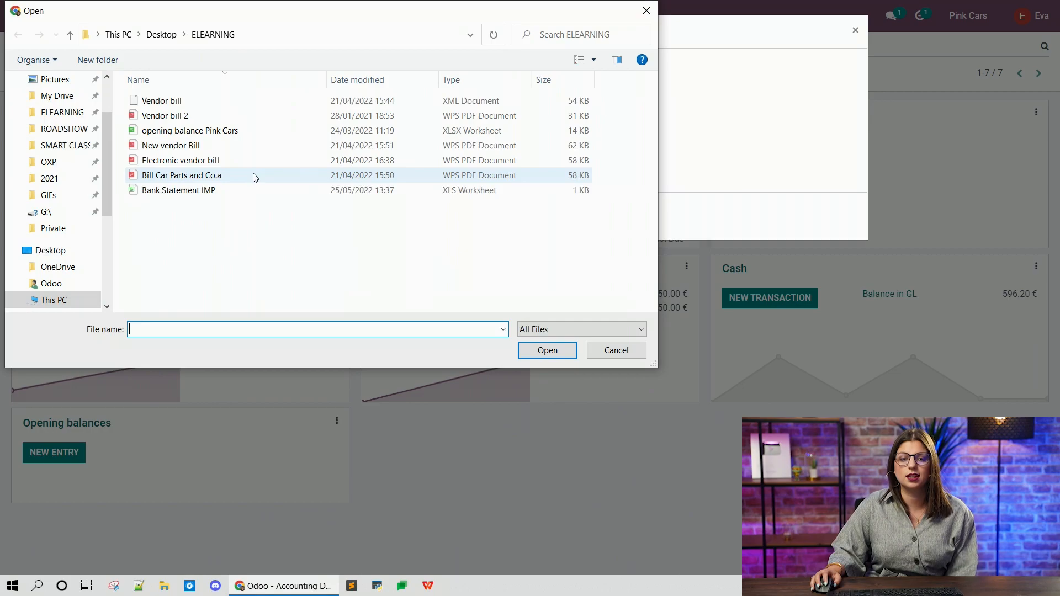
pyautogui.click(179, 190)
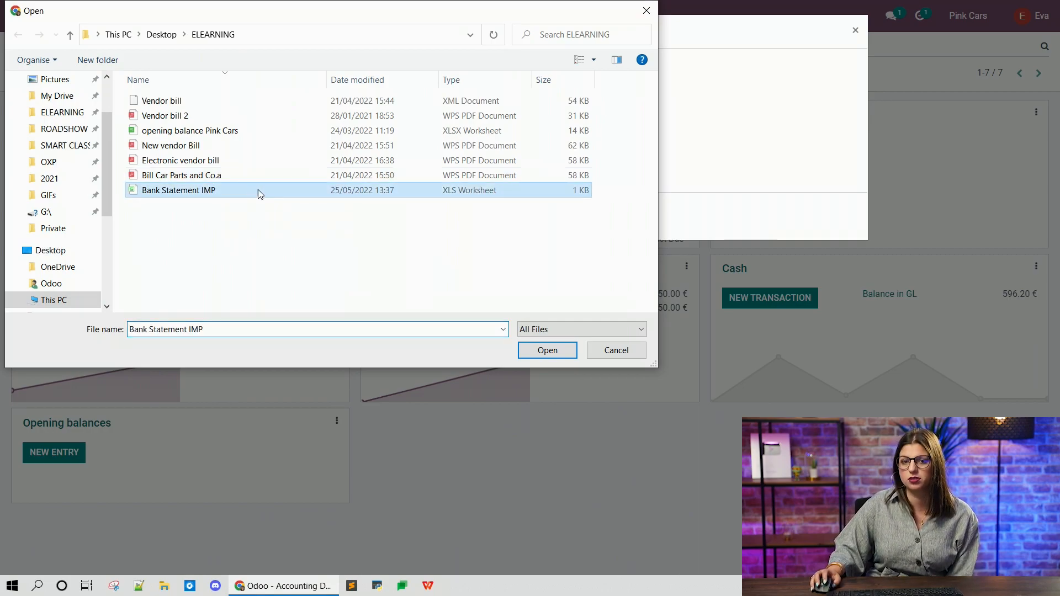
pyautogui.click(548, 350)
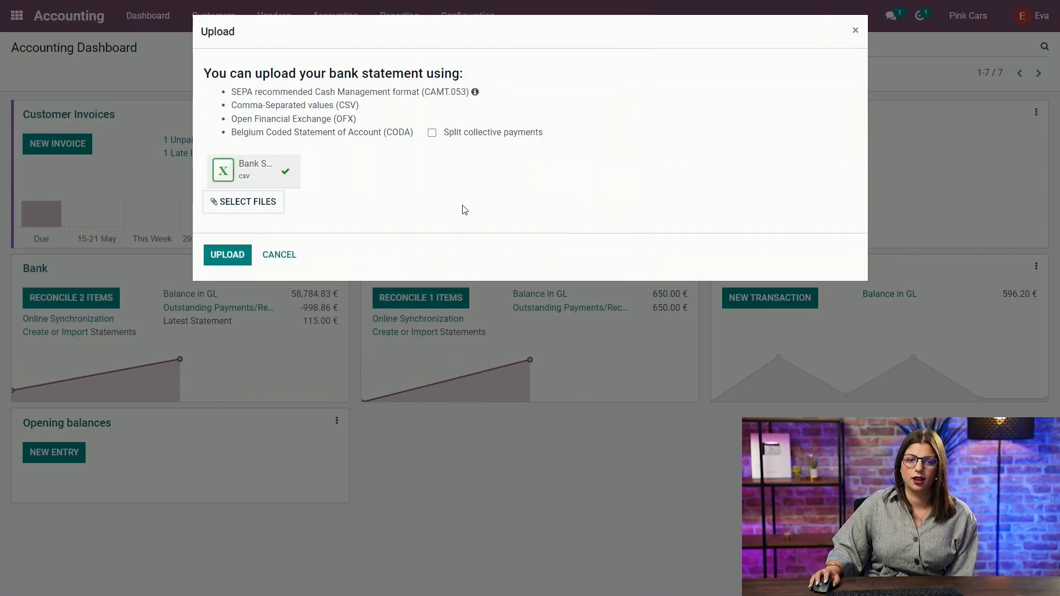
pyautogui.click(228, 254)
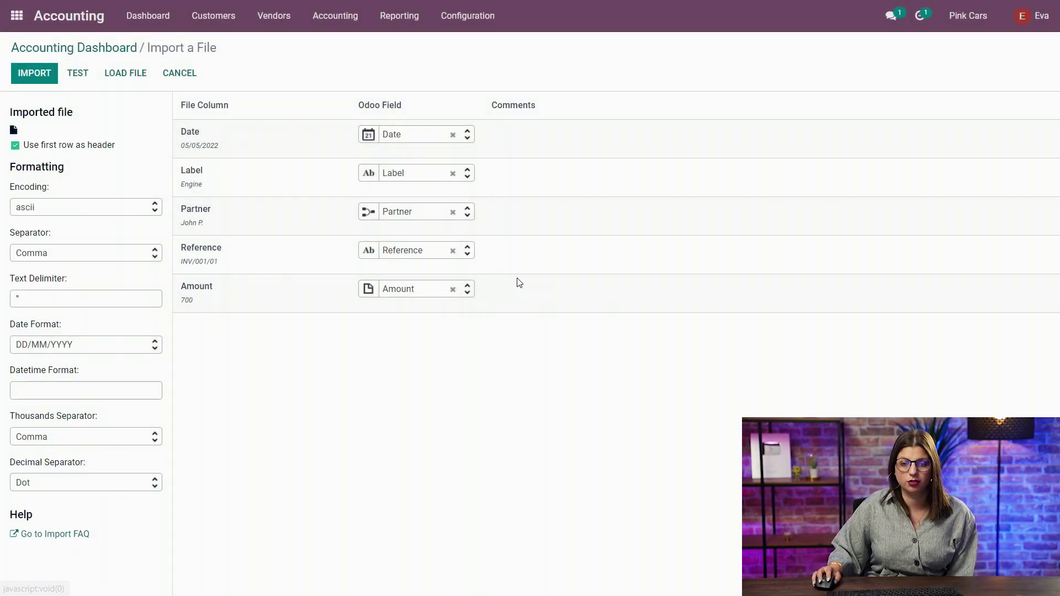
pyautogui.moveTo(64, 193)
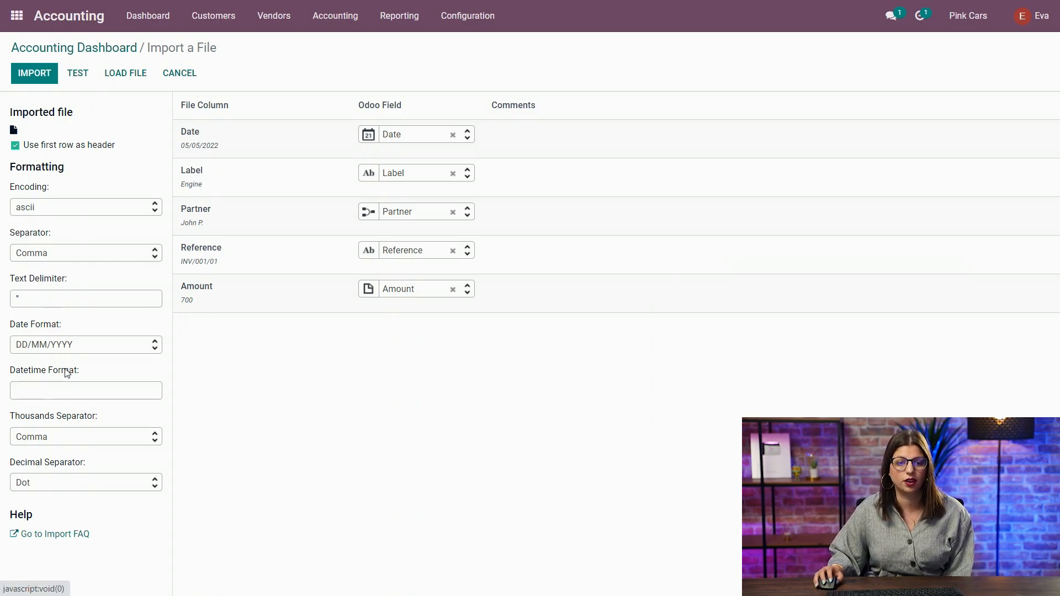
pyautogui.moveTo(49, 358)
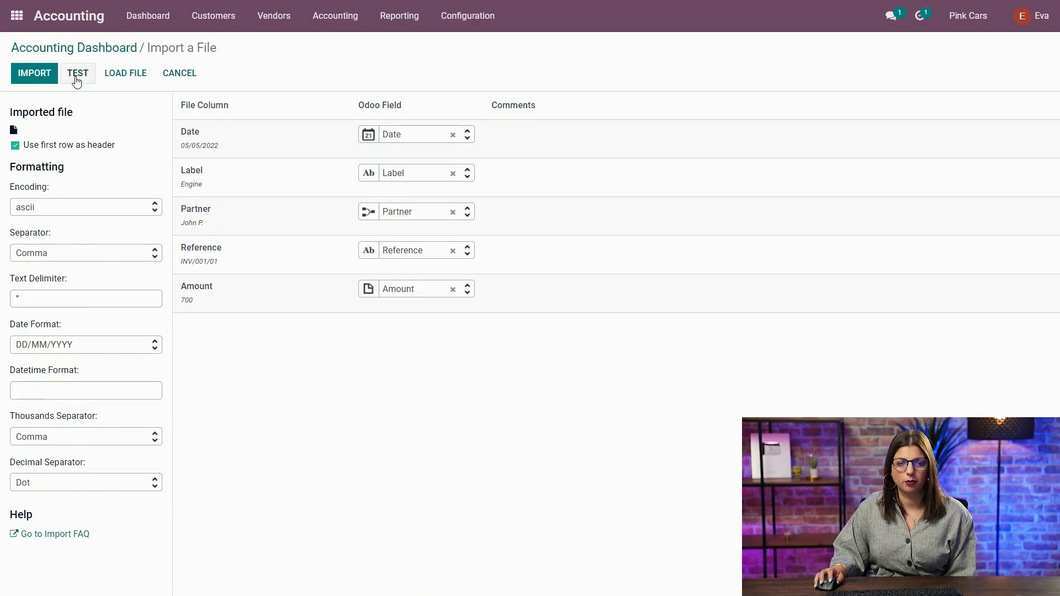
# Step: Test the column mapping as valid, then import the three statement lines
pyautogui.click(77, 73)
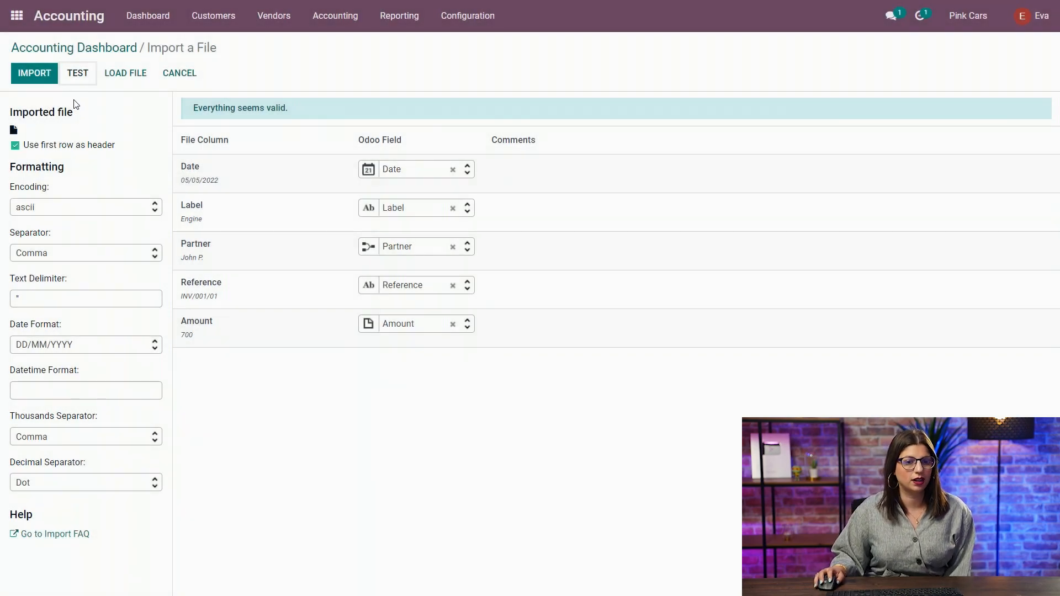
pyautogui.click(35, 73)
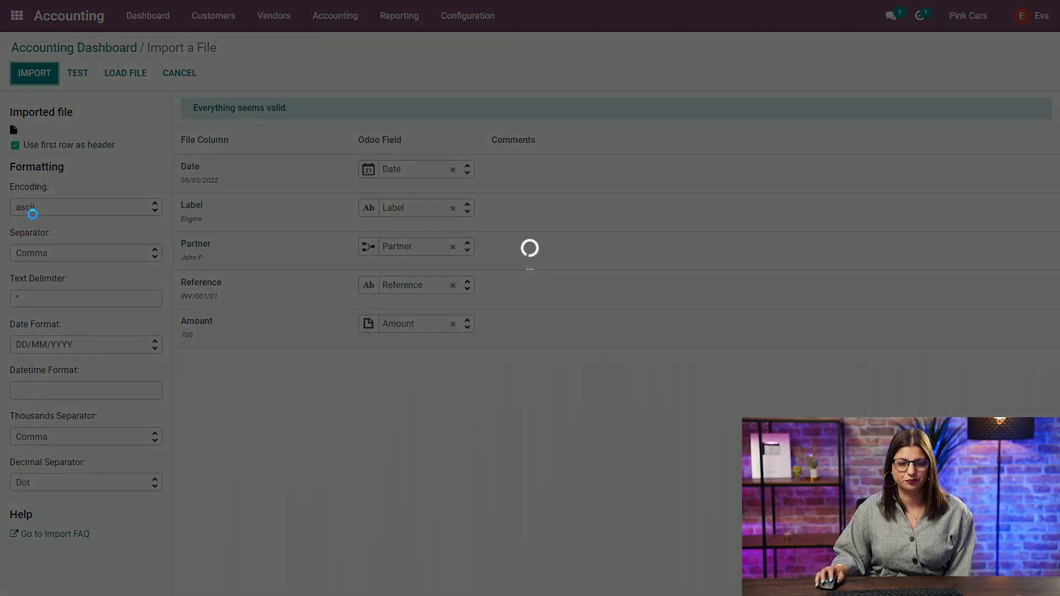
pyautogui.click(34, 73)
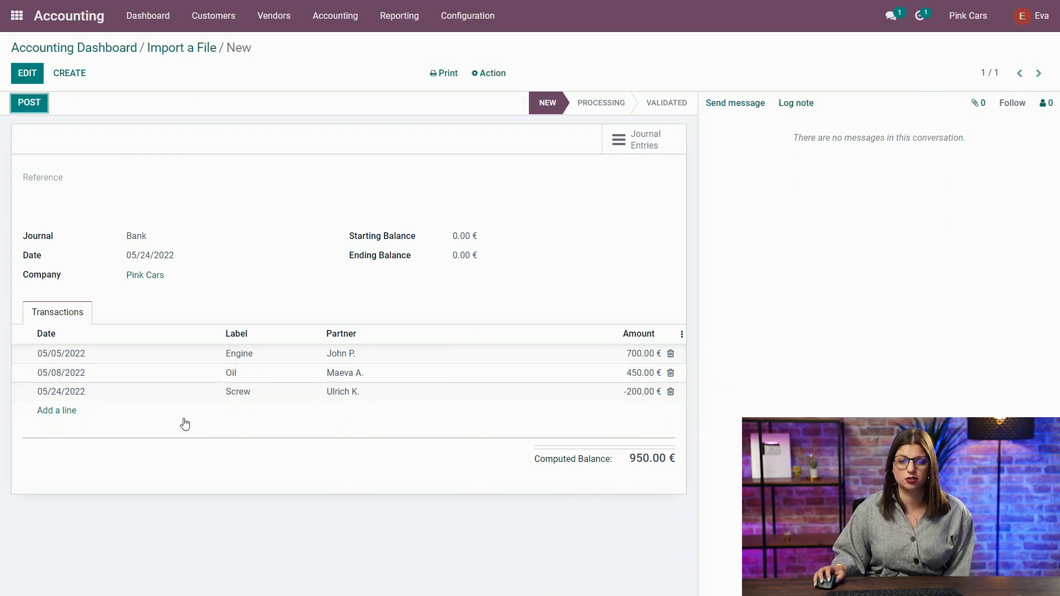
# Step: Set reference 'Bank statement elo', ending balance 950.00, and post the imported statement
pyautogui.click(27, 73)
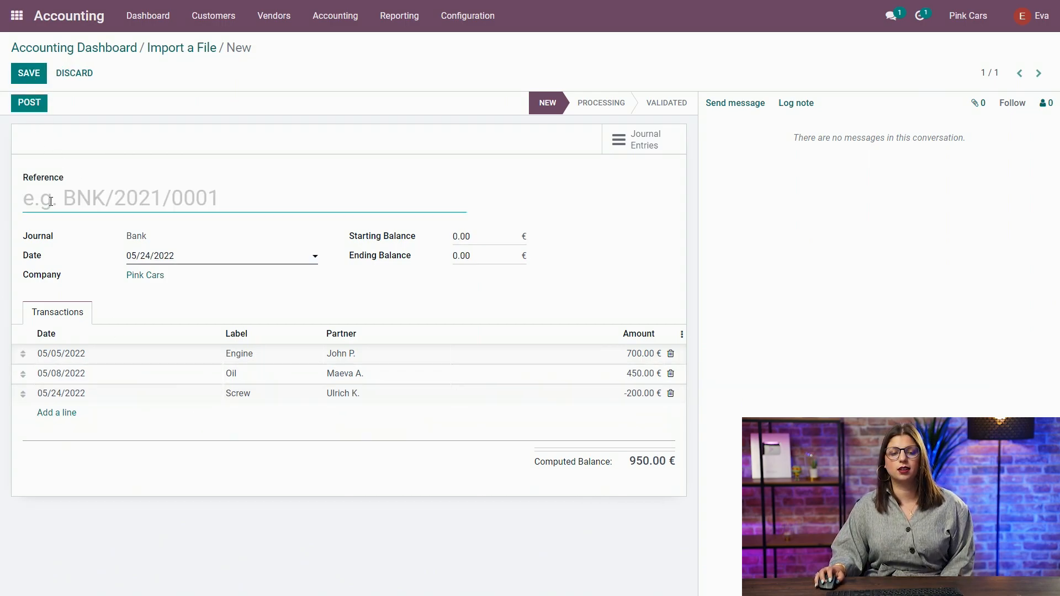
pyautogui.write('Bank statement elo')
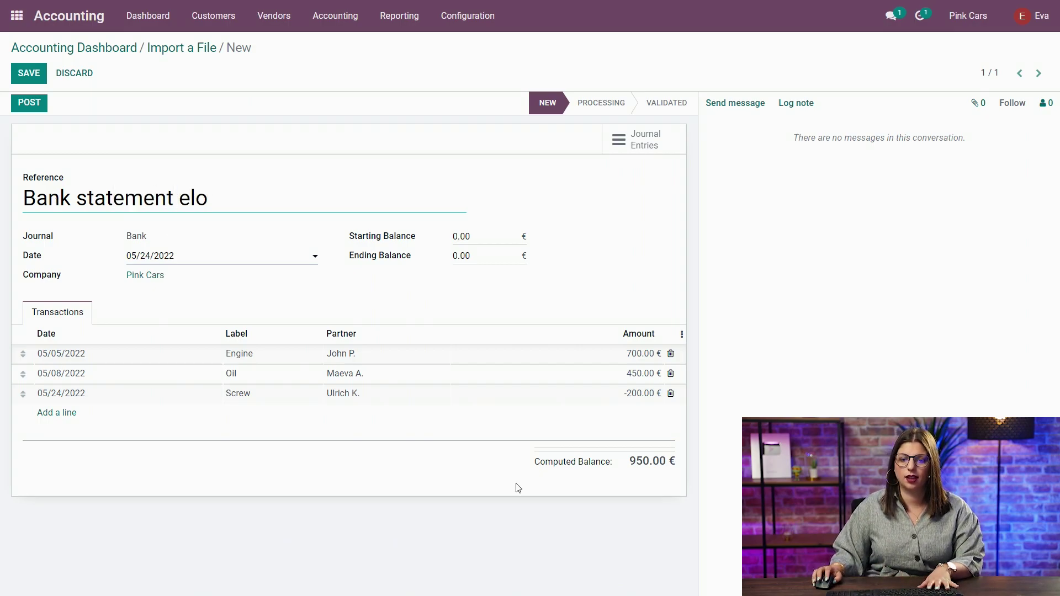
pyautogui.click(487, 256)
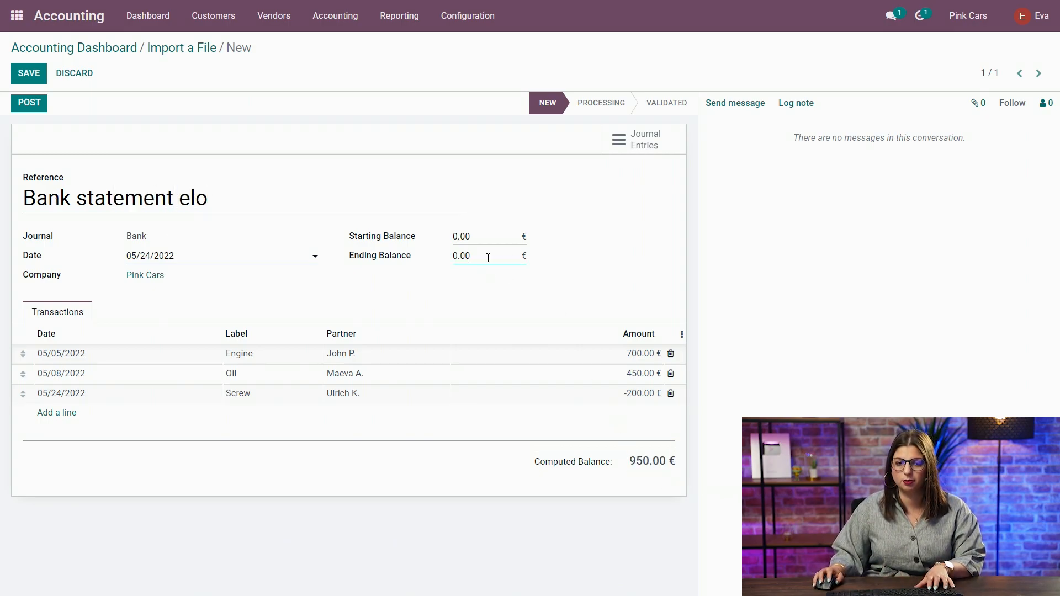
pyautogui.write('950.00')
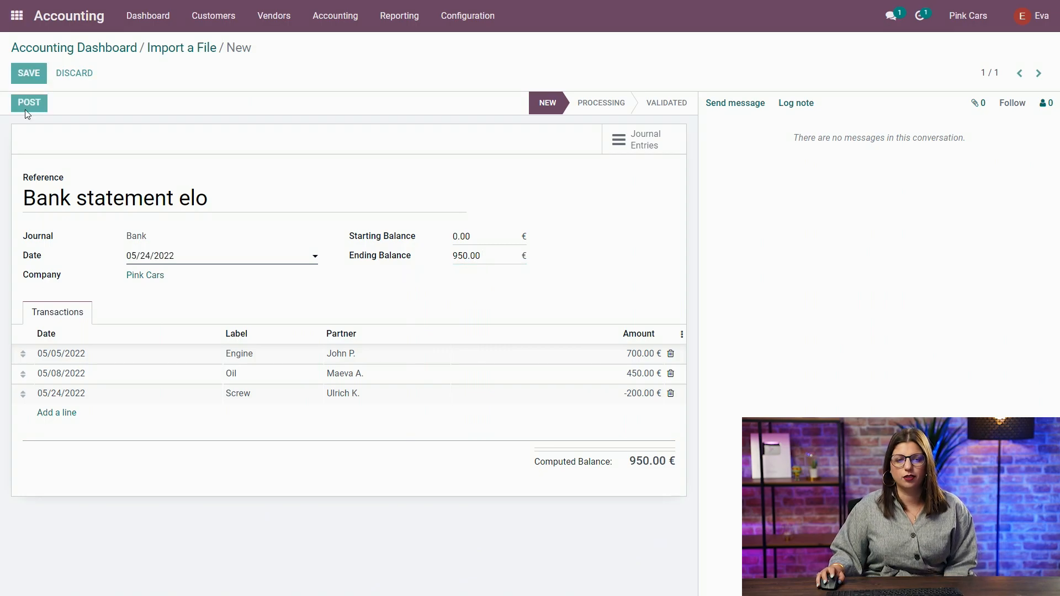
pyautogui.click(28, 102)
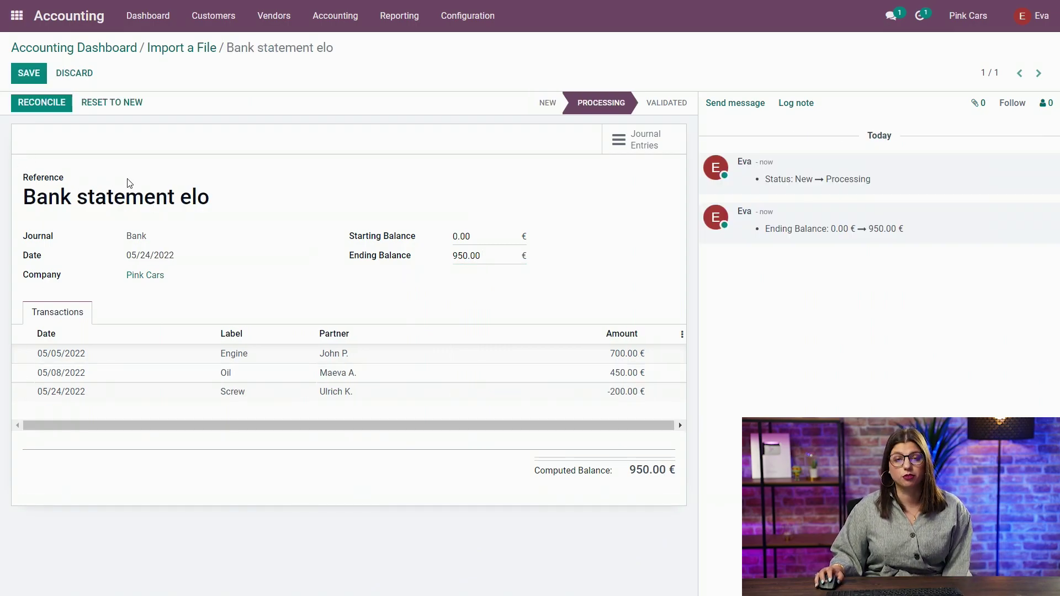